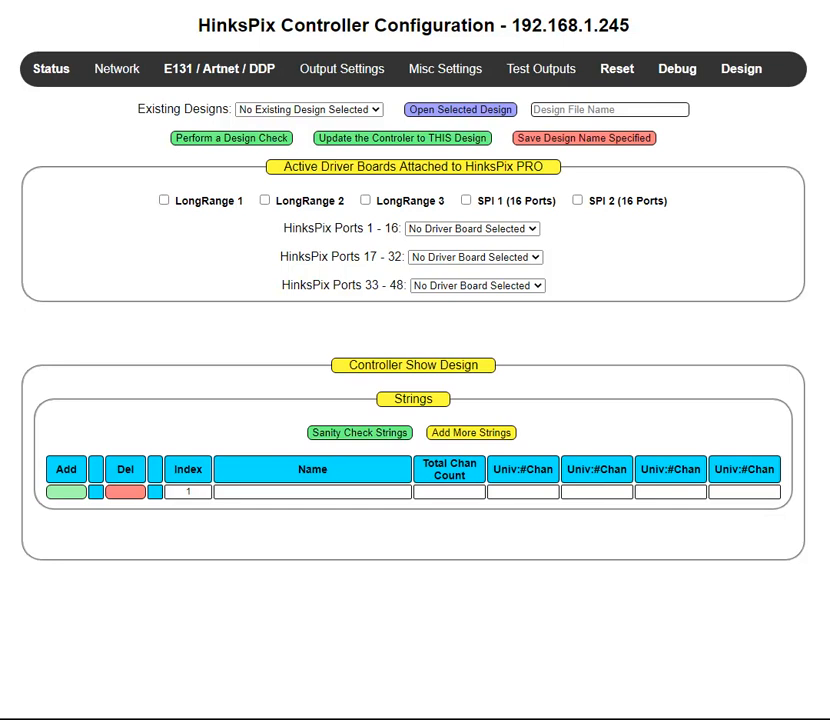
{"action": "mouse_move", "coordinate": [712, 560]}
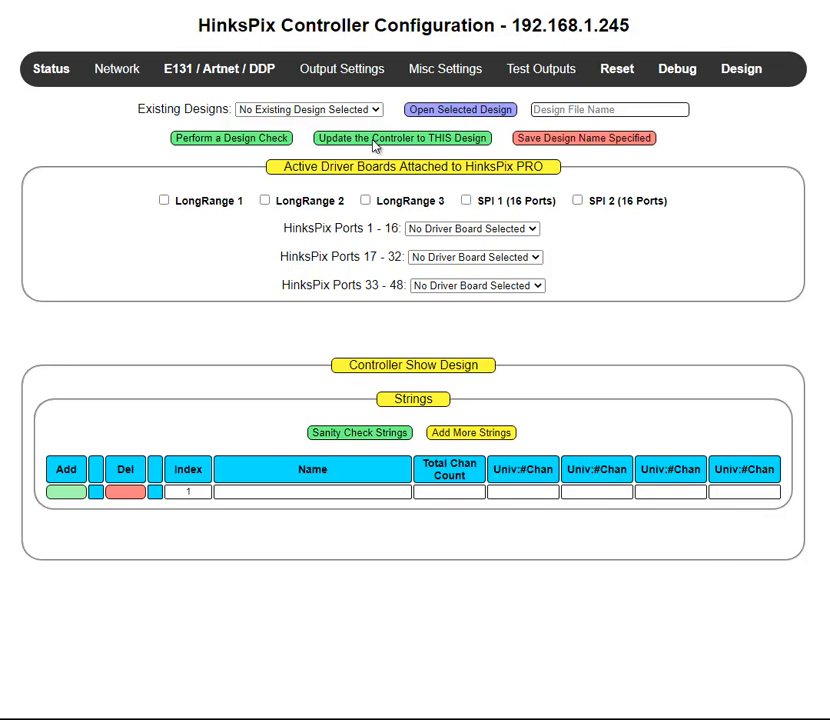
{"action": "mouse_move", "coordinate": [133, 138]}
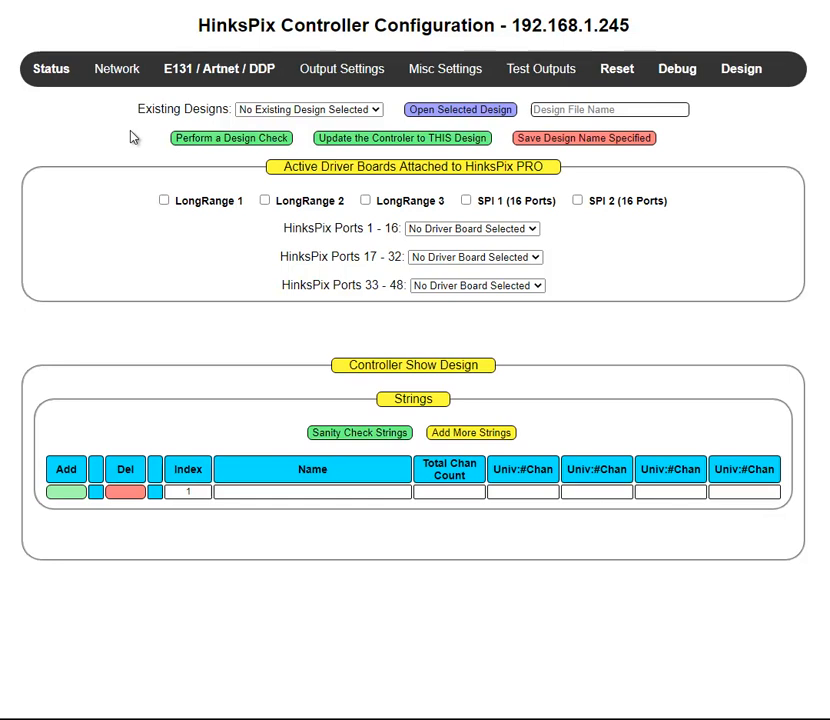
{"action": "mouse_move", "coordinate": [398, 574]}
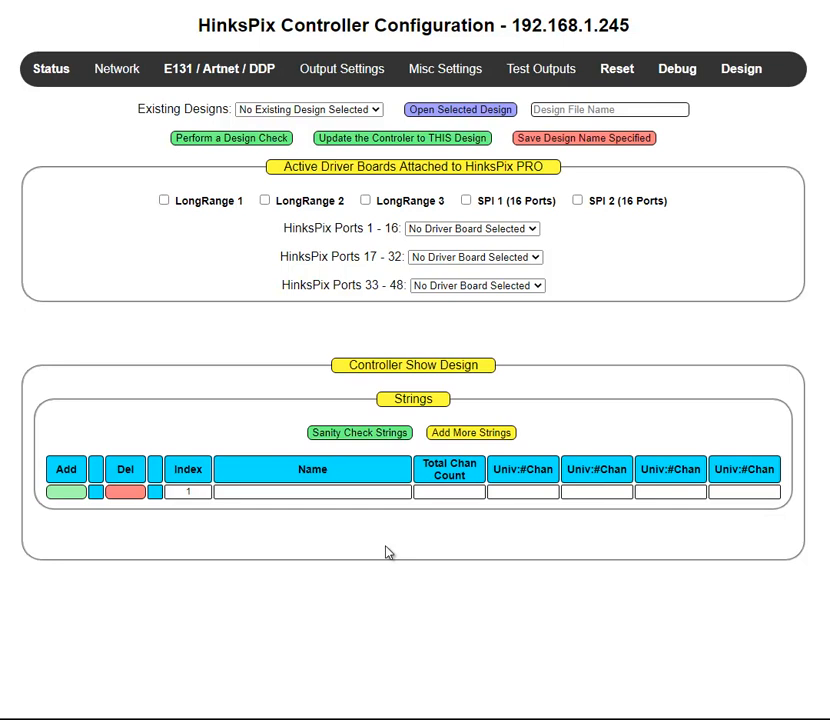
{"action": "mouse_move", "coordinate": [131, 303]}
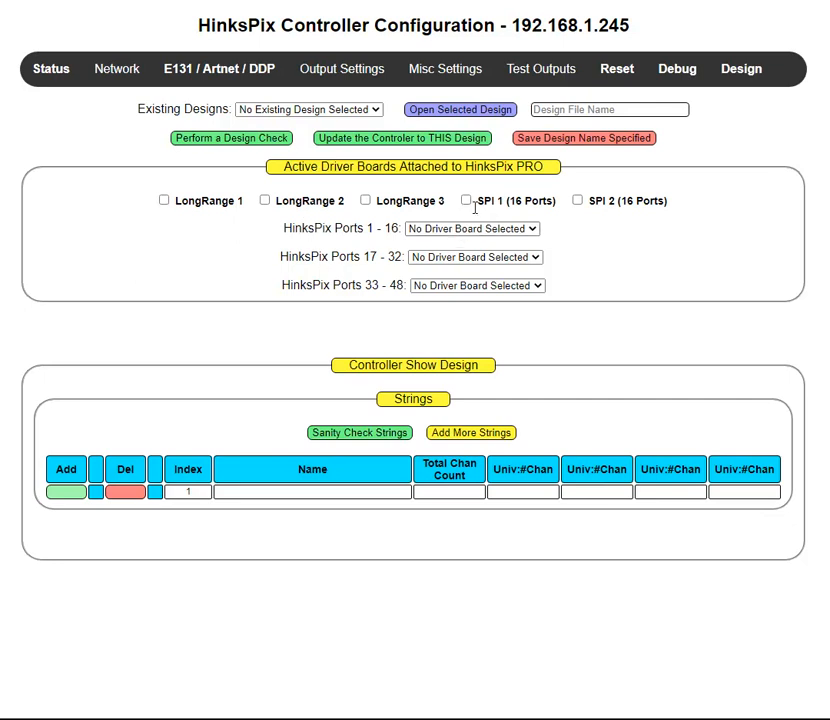
{"action": "mouse_move", "coordinate": [282, 221]}
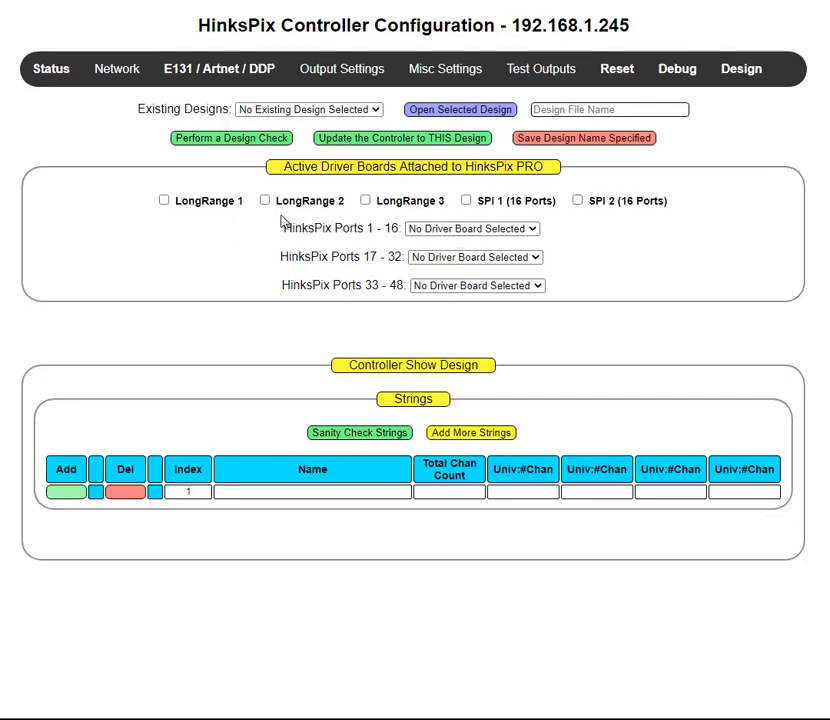
{"action": "mouse_move", "coordinate": [192, 223]}
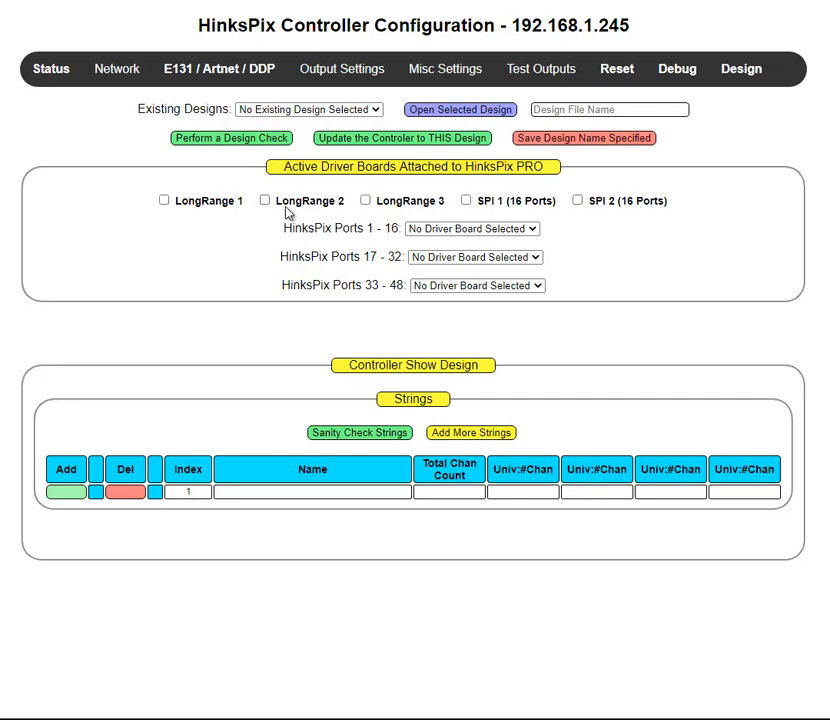
{"action": "mouse_move", "coordinate": [657, 209]}
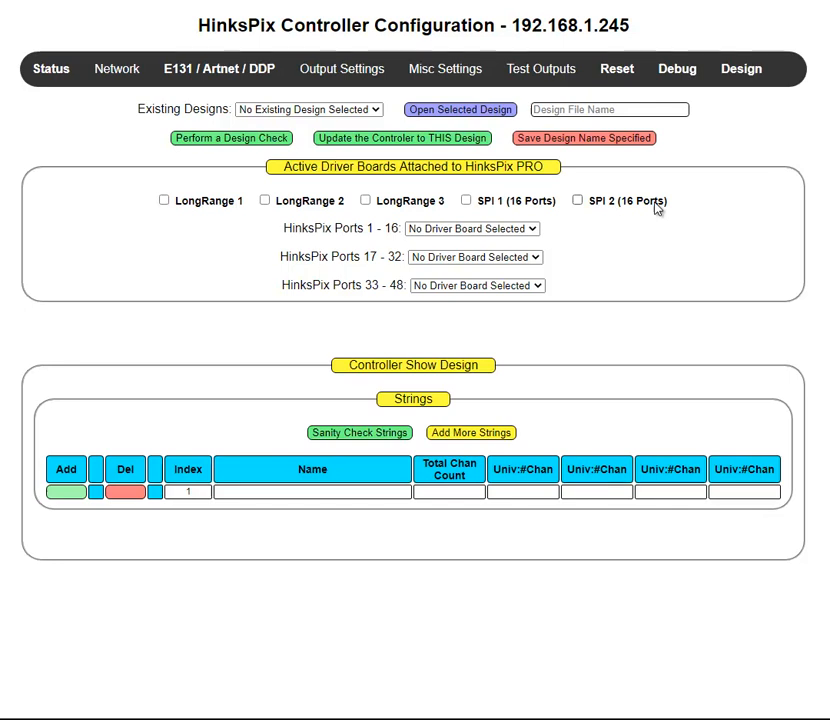
{"action": "mouse_move", "coordinate": [597, 226]}
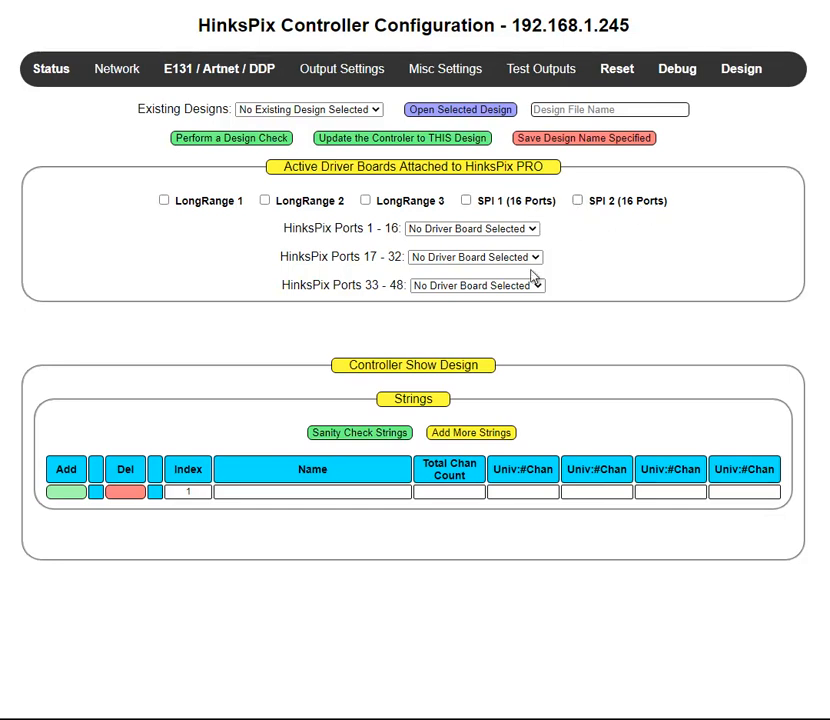
{"action": "mouse_move", "coordinate": [425, 210]}
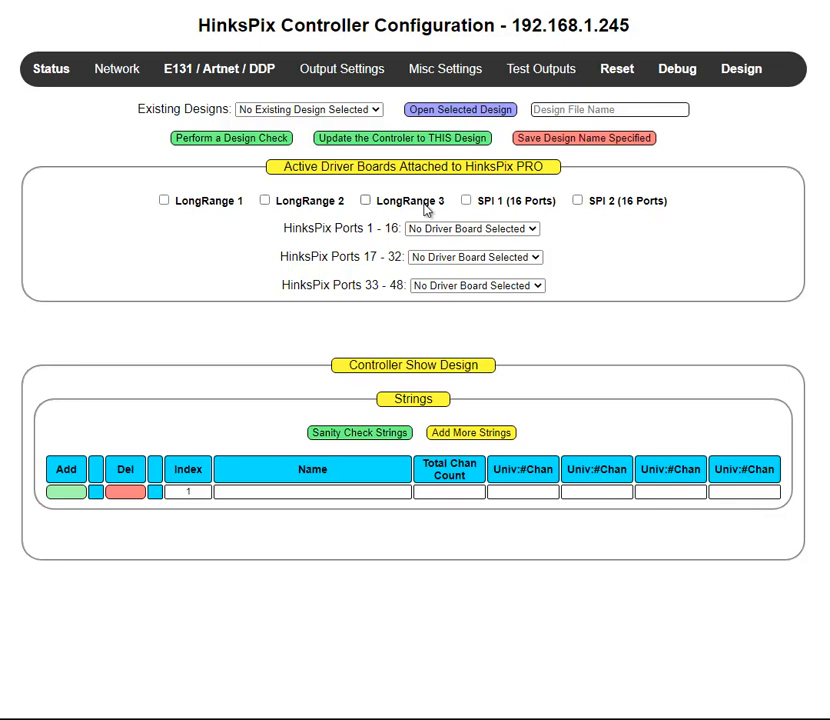
{"action": "mouse_move", "coordinate": [365, 213]}
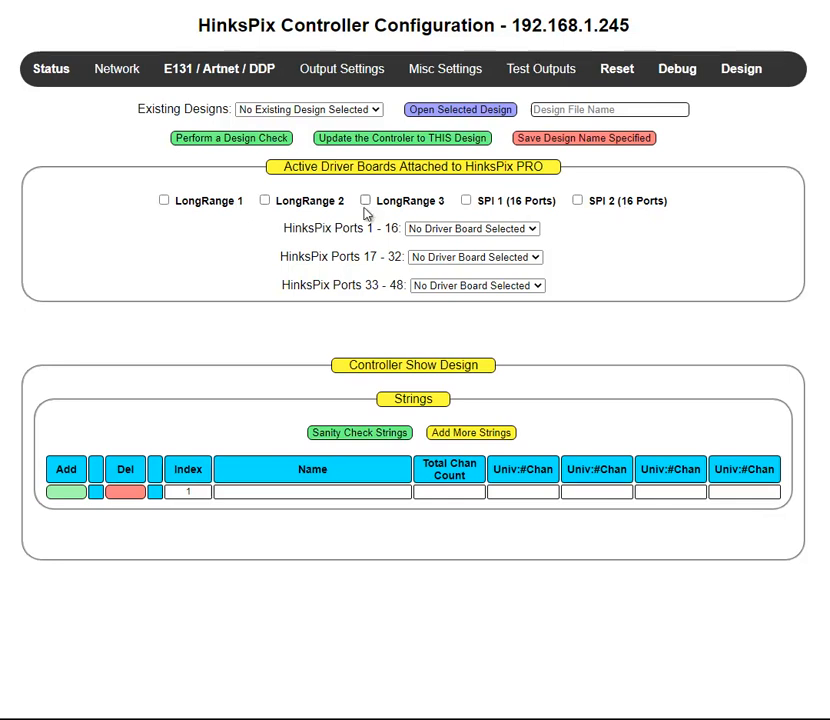
{"action": "mouse_move", "coordinate": [684, 239]}
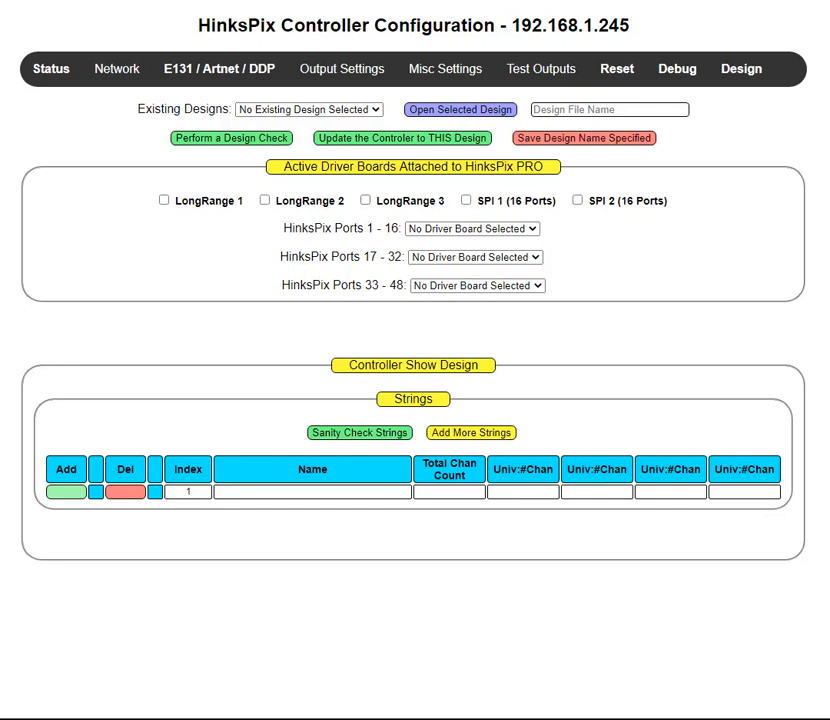
- Enable the LongRange 1 and SPI 1 boards, assigning them to ports 1–16 and 17–32
{"action": "left_click", "coordinate": [162, 200]}
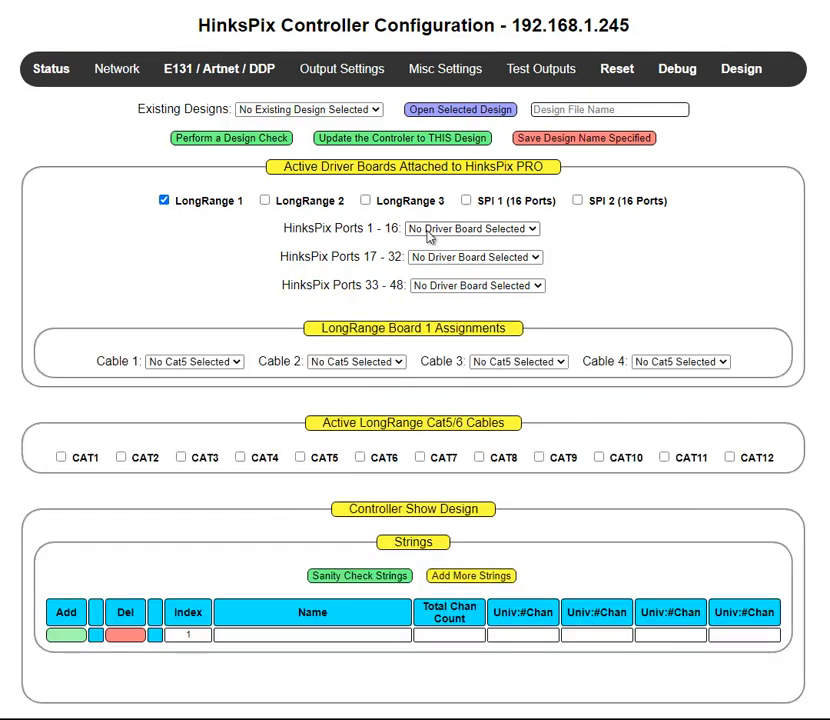
{"action": "left_click", "coordinate": [464, 200]}
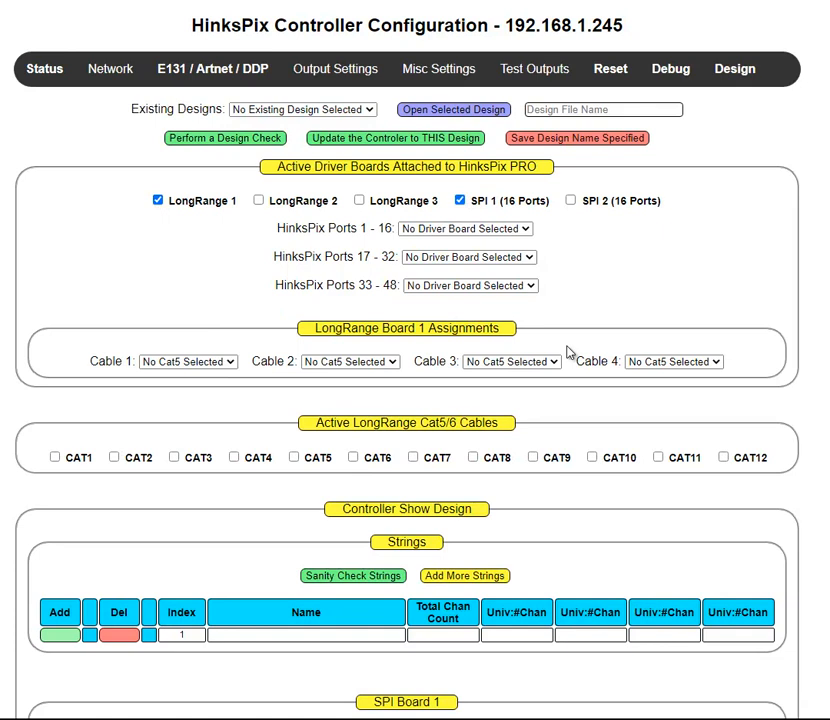
{"action": "mouse_move", "coordinate": [664, 261]}
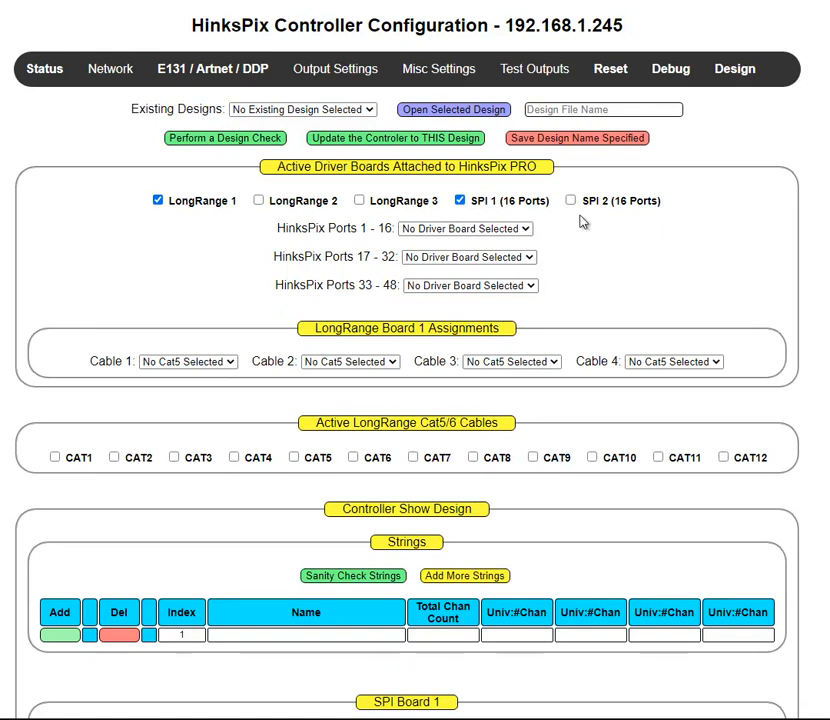
{"action": "mouse_move", "coordinate": [560, 291]}
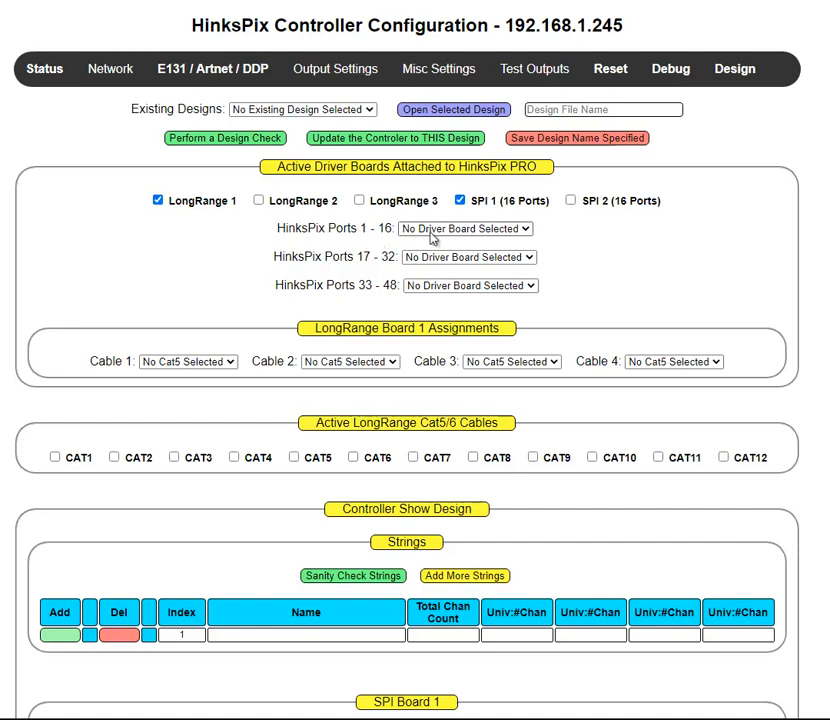
{"action": "left_click", "coordinate": [464, 228]}
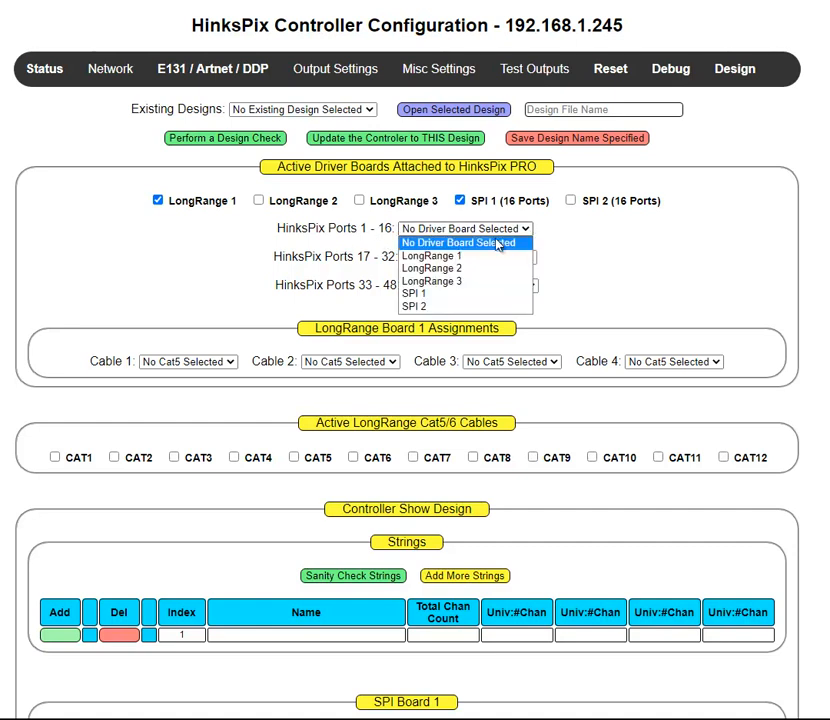
{"action": "left_click", "coordinate": [432, 256]}
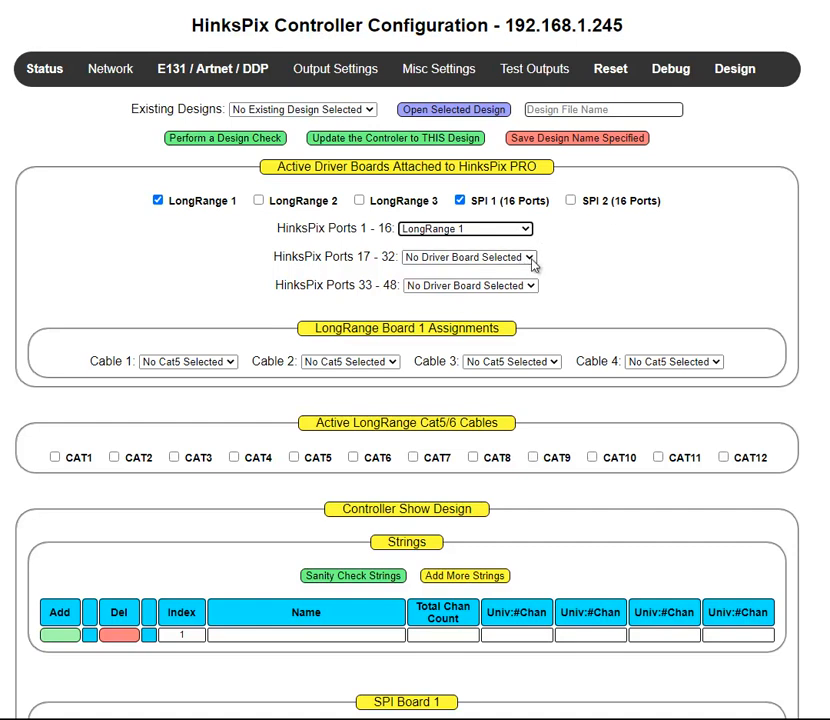
{"action": "left_click", "coordinate": [468, 257]}
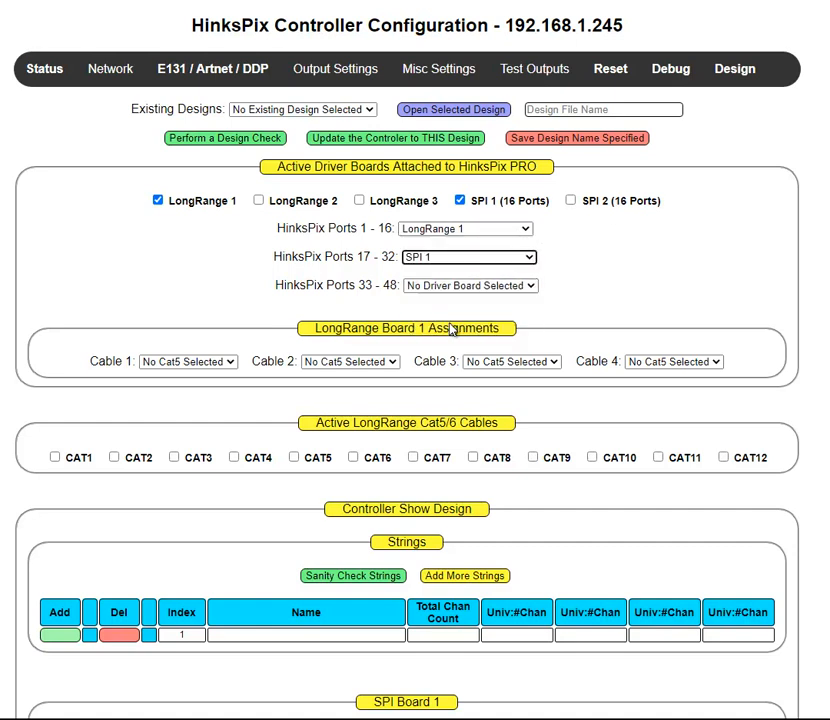
{"action": "mouse_move", "coordinate": [713, 234]}
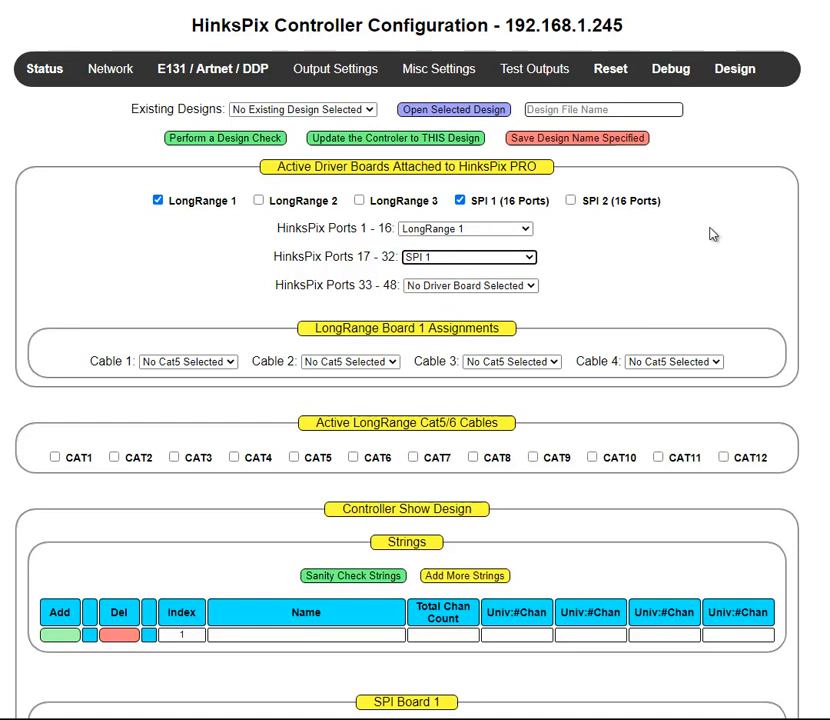
{"action": "mouse_move", "coordinate": [645, 205]}
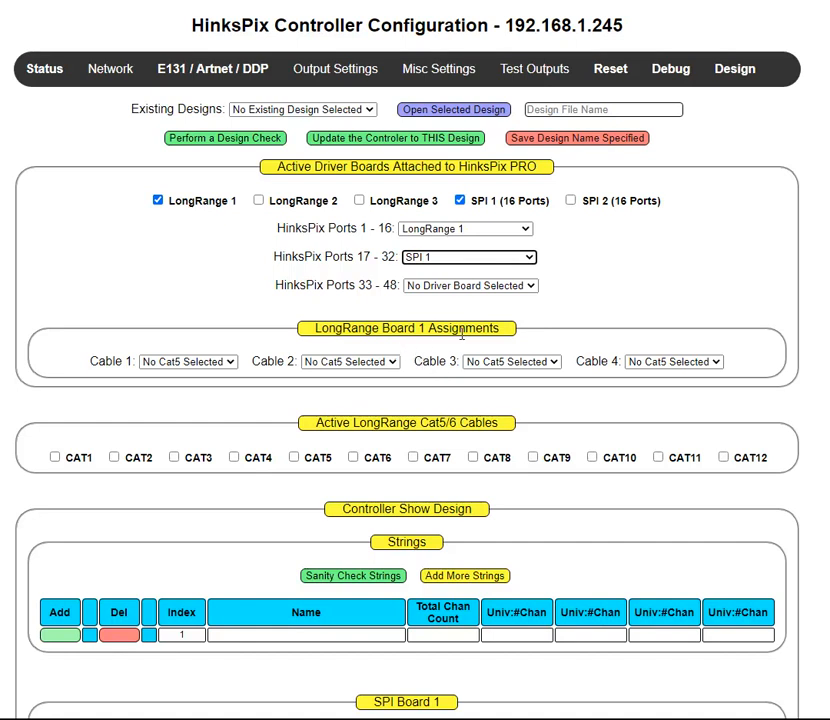
{"action": "mouse_move", "coordinate": [210, 385]}
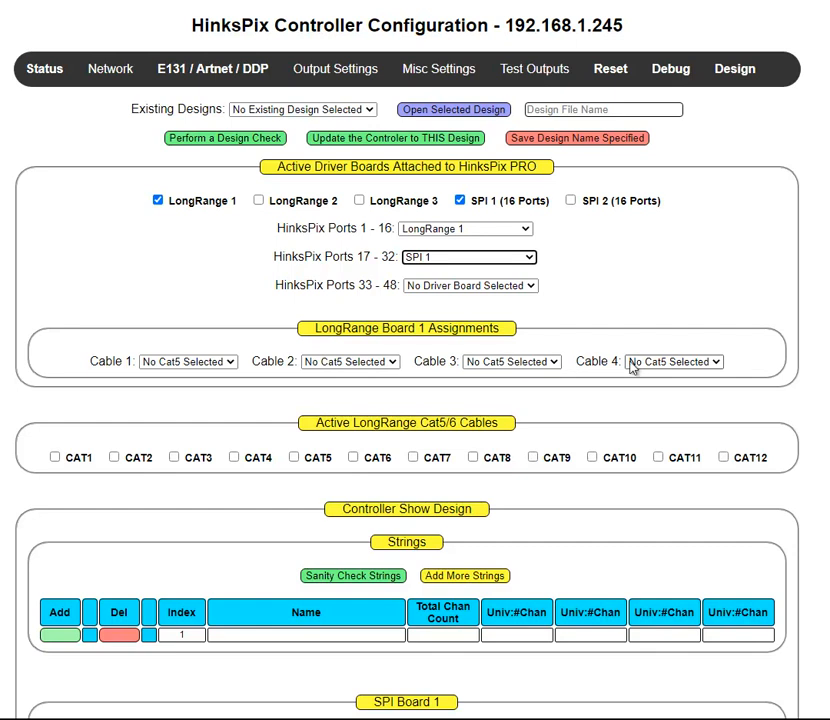
{"action": "mouse_move", "coordinate": [649, 370]}
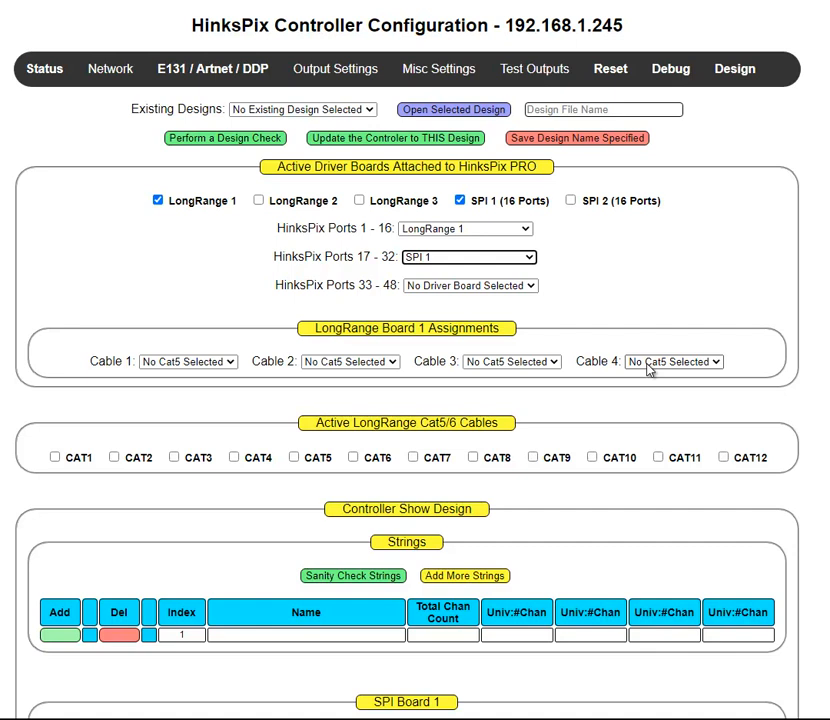
{"action": "mouse_move", "coordinate": [258, 225]}
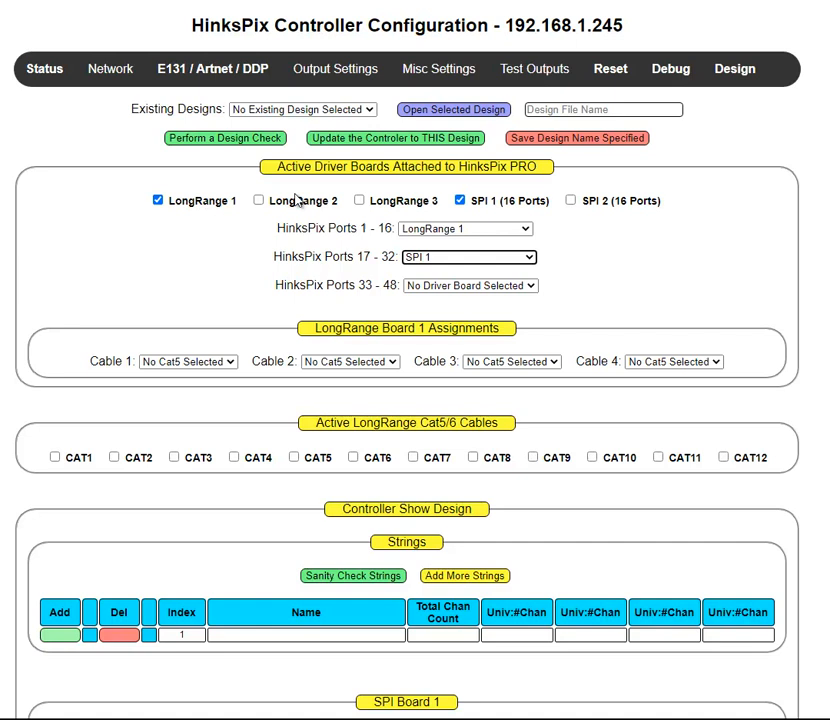
{"action": "mouse_move", "coordinate": [44, 467]}
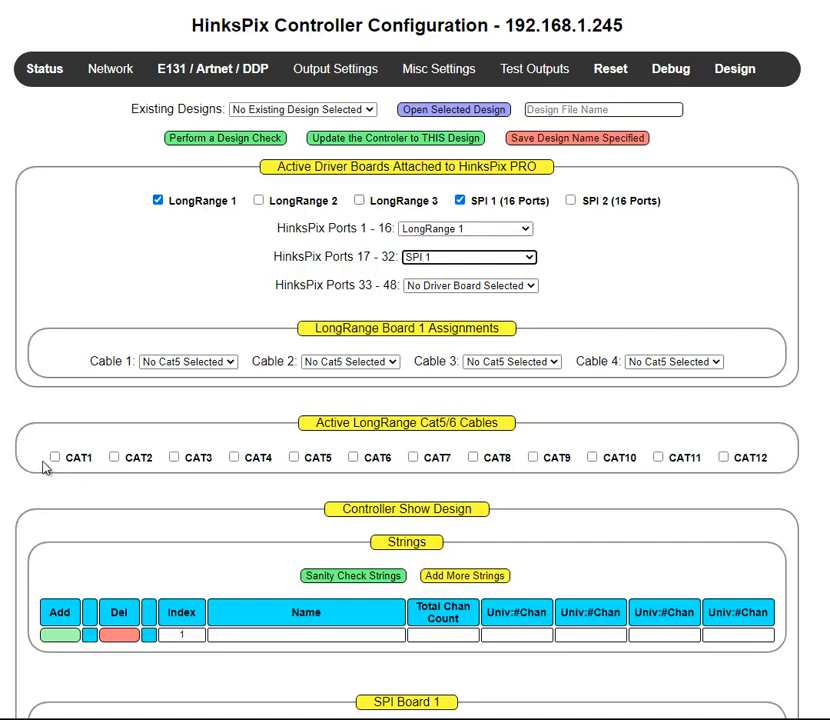
{"action": "mouse_move", "coordinate": [781, 462]}
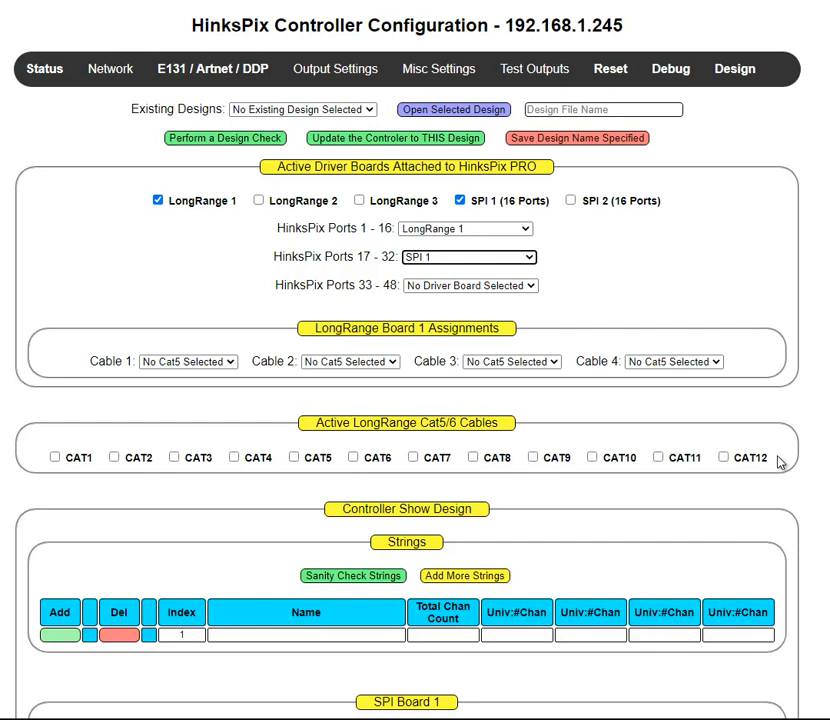
{"action": "mouse_move", "coordinate": [222, 378]}
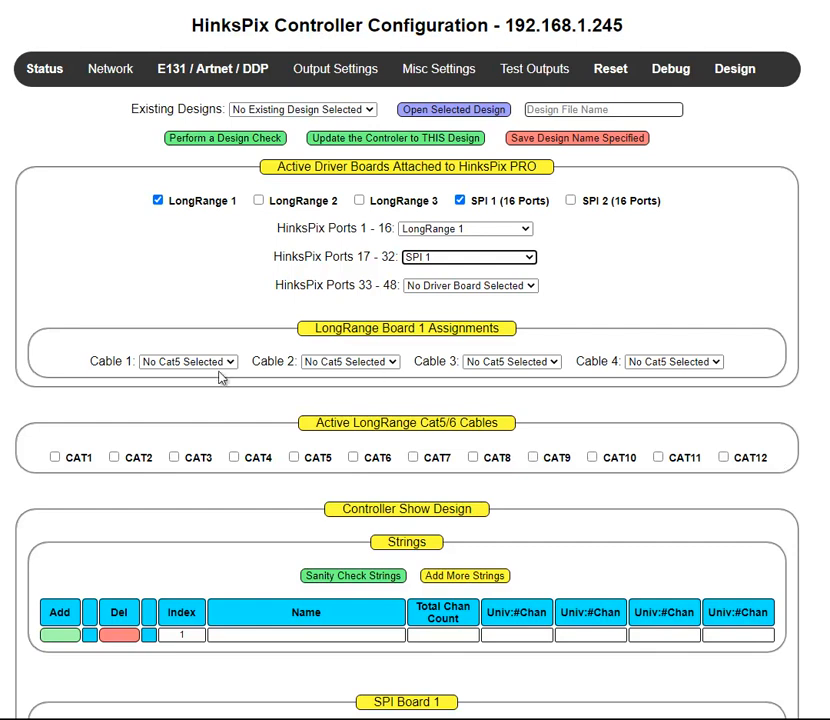
- Open the Cable 1 dropdown on LongRange Board 1 without changing any settings
{"action": "left_click", "coordinate": [188, 361]}
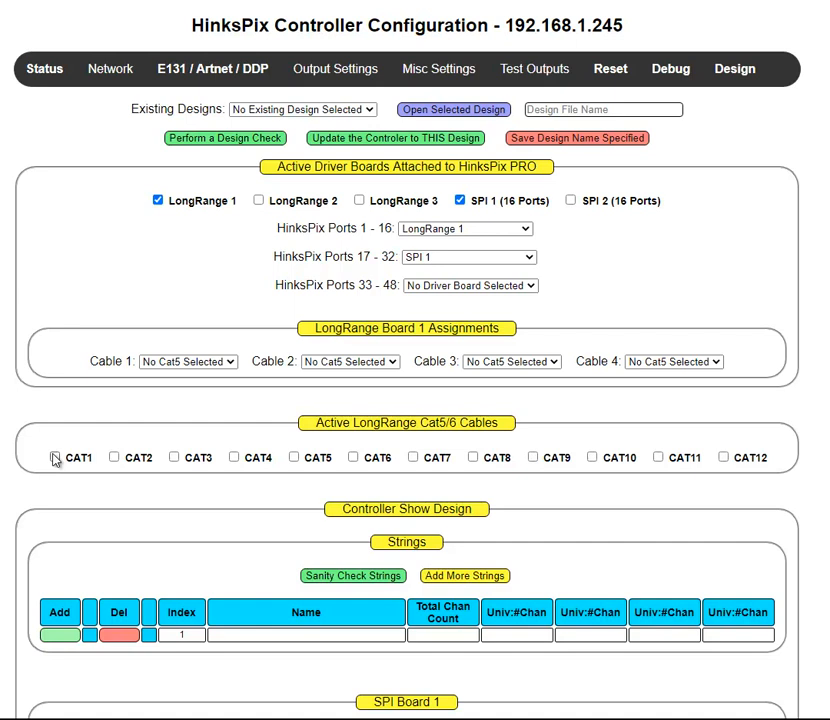
- Mark CAT1 as an active Cat5 cable and assign Cat1 to Cable 1
{"action": "left_click", "coordinate": [54, 457]}
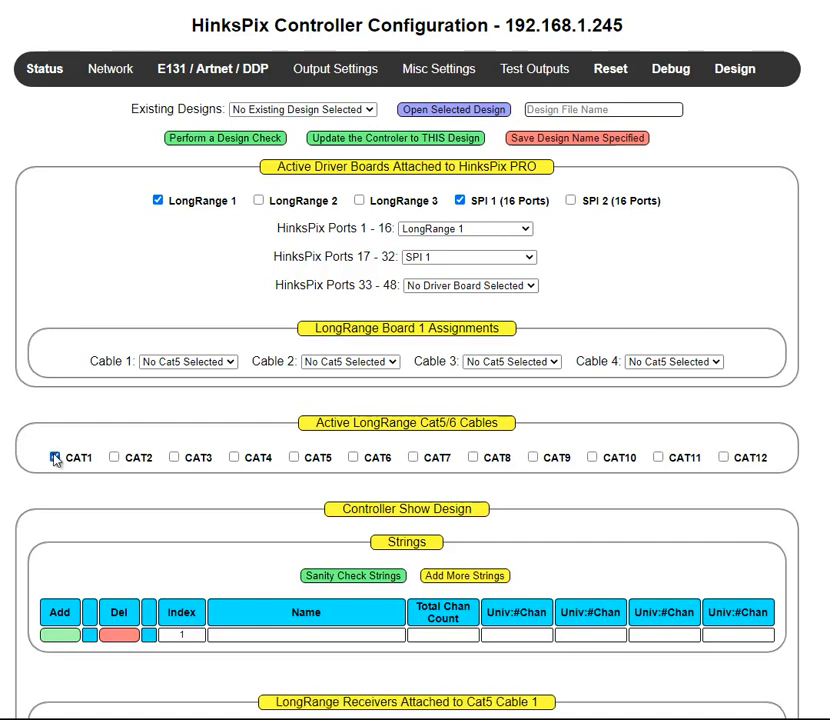
{"action": "left_click", "coordinate": [54, 457]}
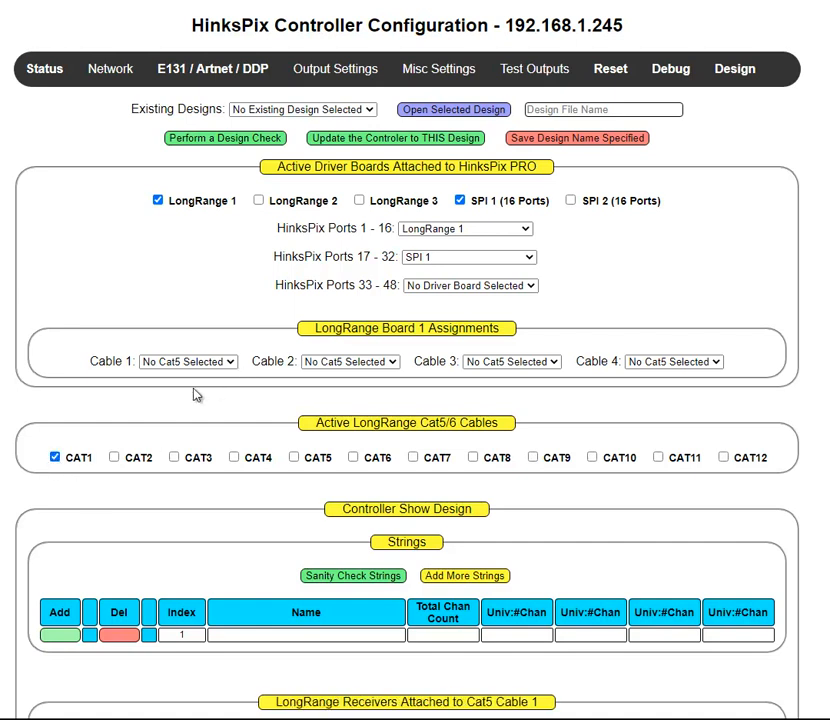
{"action": "mouse_move", "coordinate": [182, 433]}
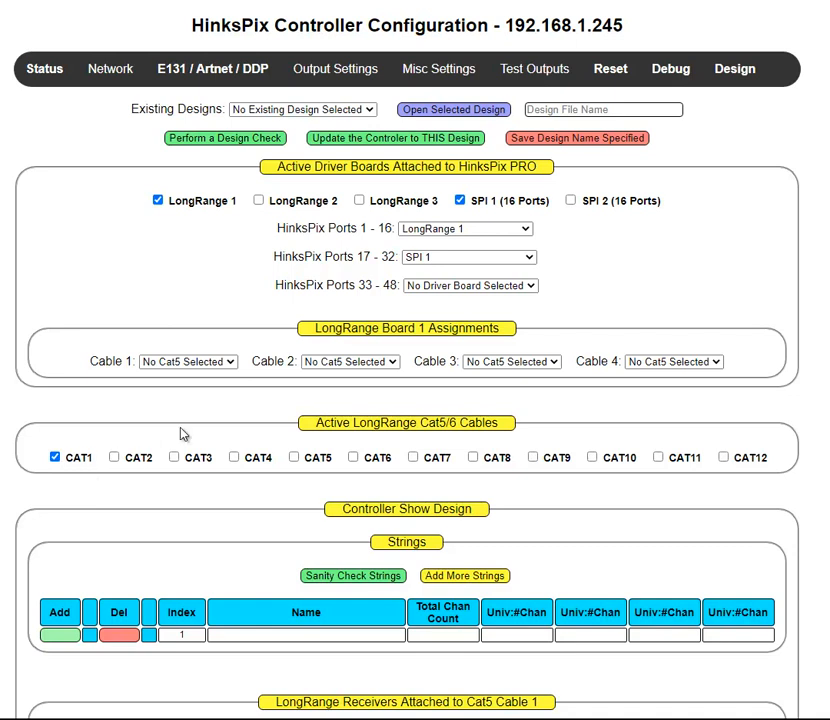
{"action": "left_click", "coordinate": [188, 361]}
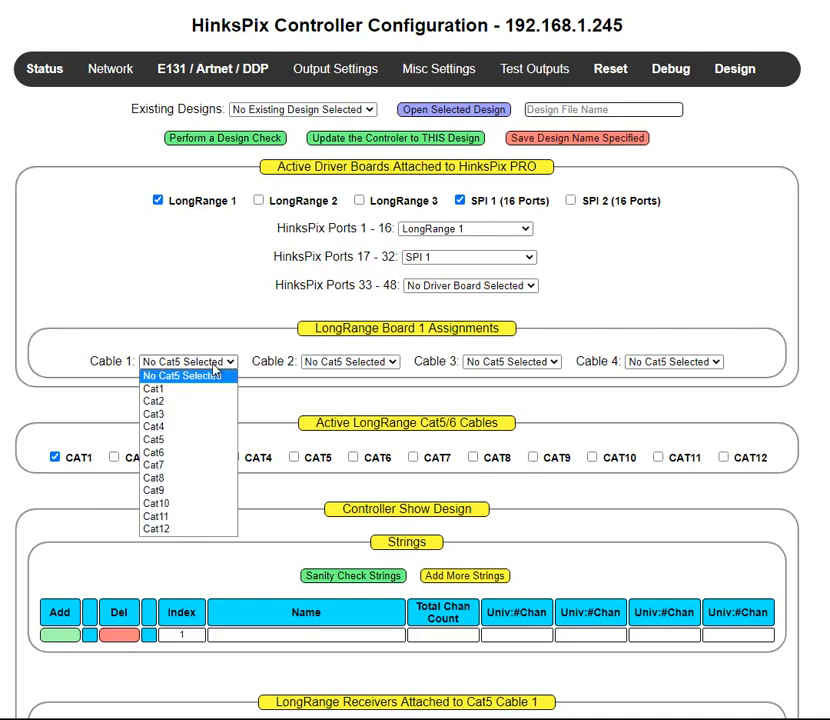
{"action": "left_click", "coordinate": [155, 388]}
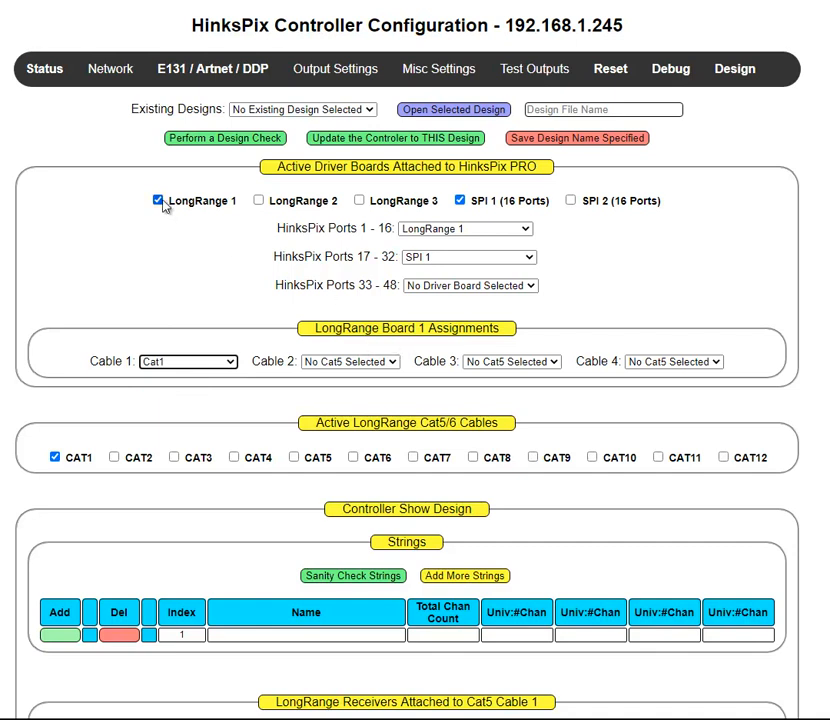
{"action": "mouse_move", "coordinate": [408, 245]}
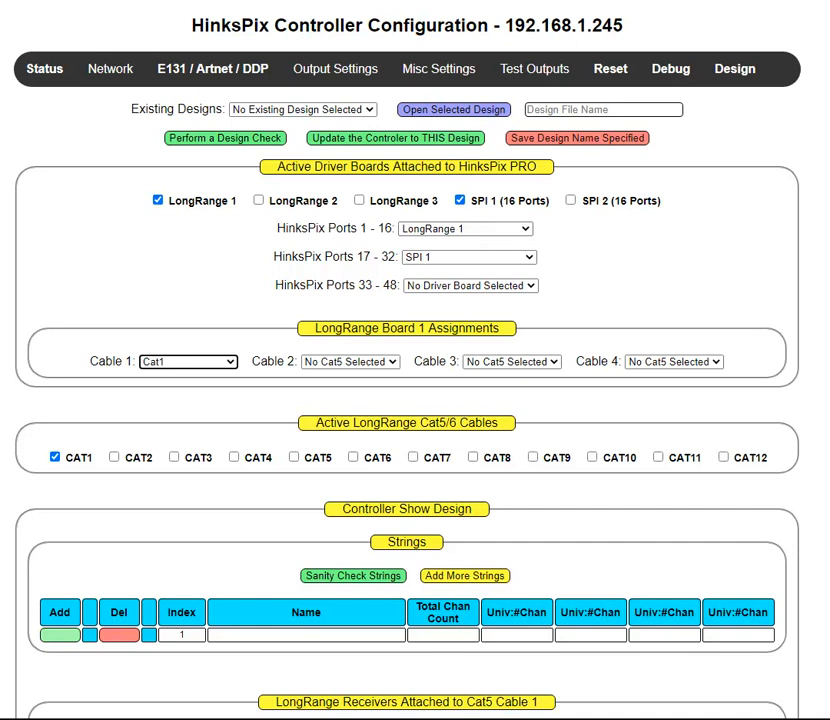
- Add Dumb SPI 4-port, Smart SPI 4-port, Smart SPI 16-port and Smart AC receivers to cable 1
{"action": "scroll", "scroll_direction": "down", "scroll_amount": 3}
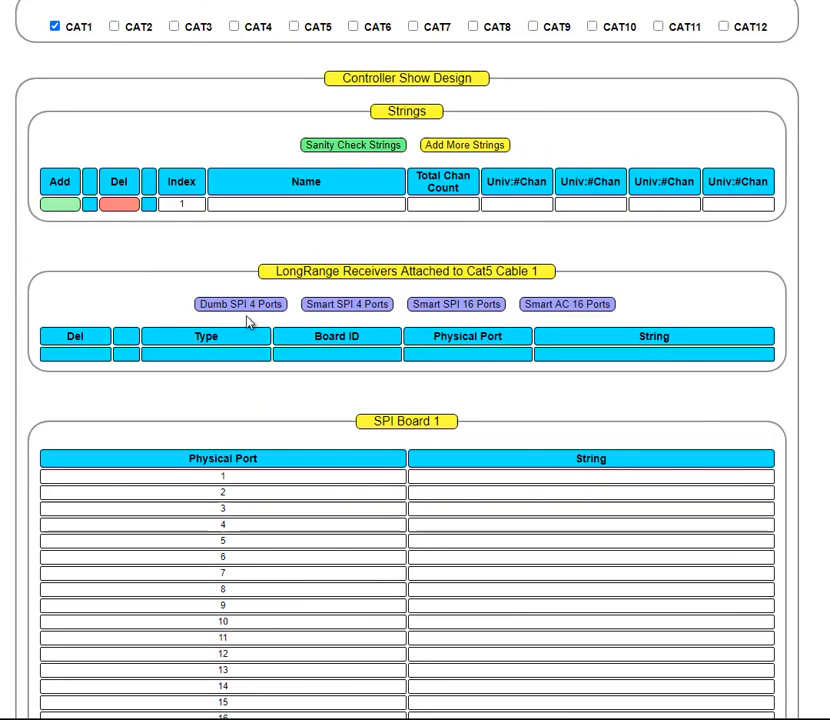
{"action": "mouse_move", "coordinate": [303, 323]}
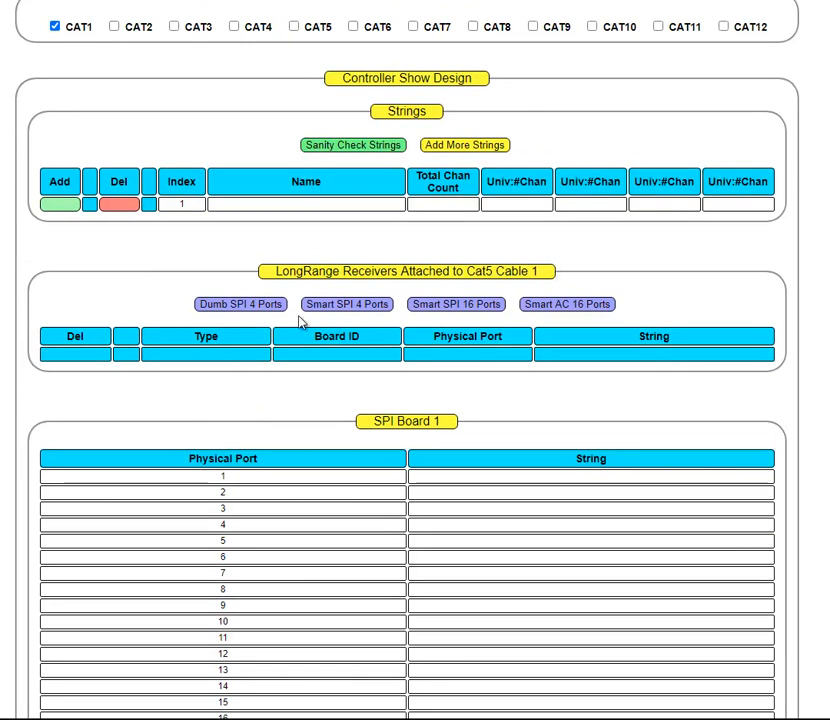
{"action": "left_click", "coordinate": [240, 304]}
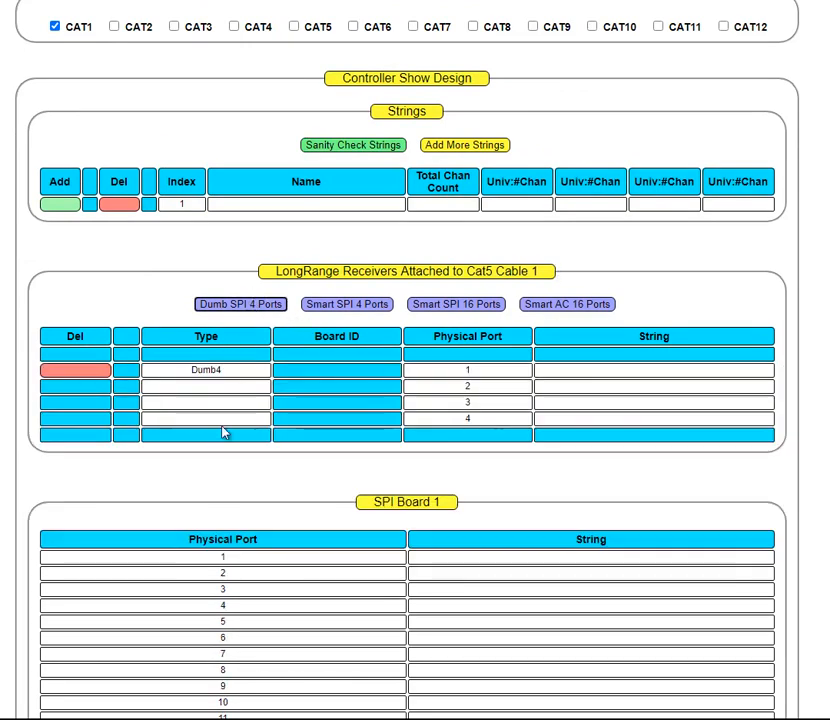
{"action": "left_click", "coordinate": [346, 304]}
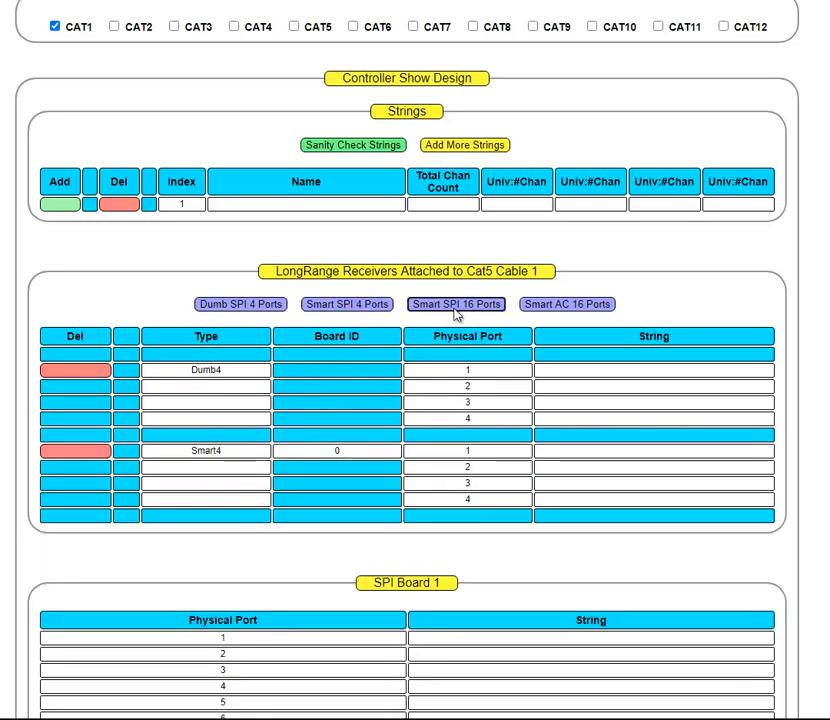
{"action": "left_click", "coordinate": [456, 304]}
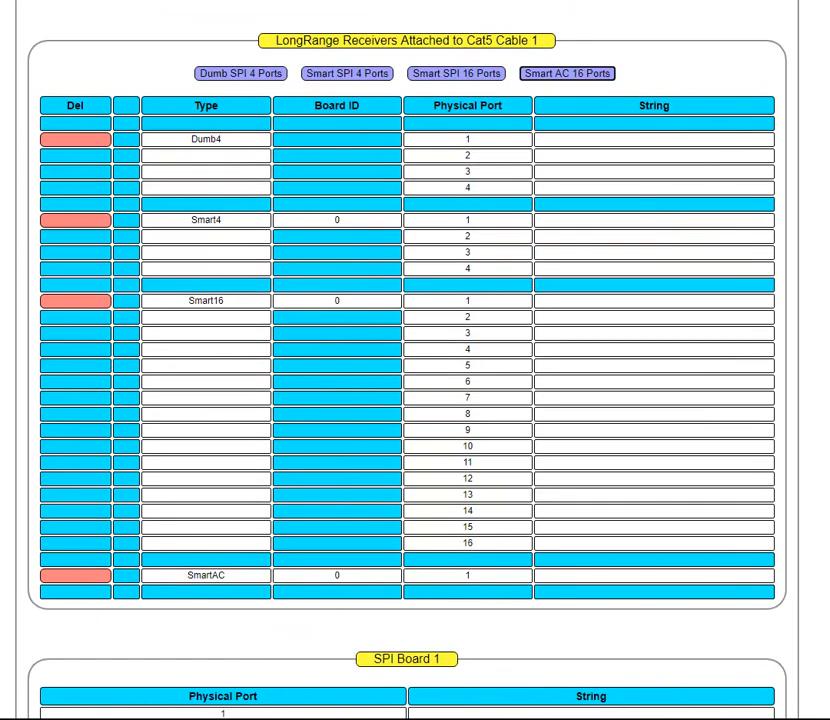
{"action": "mouse_move", "coordinate": [262, 532]}
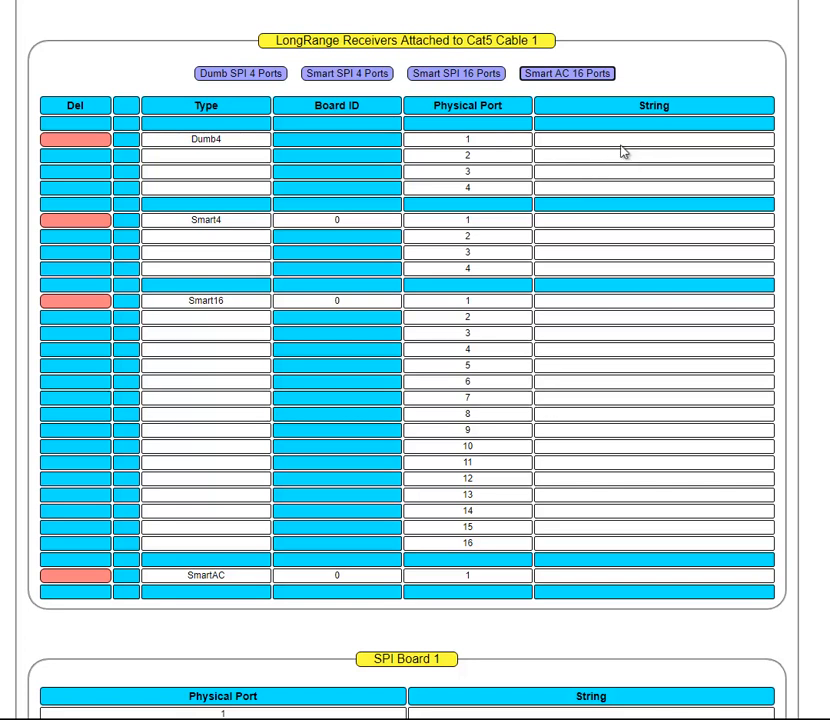
{"action": "mouse_move", "coordinate": [652, 443]}
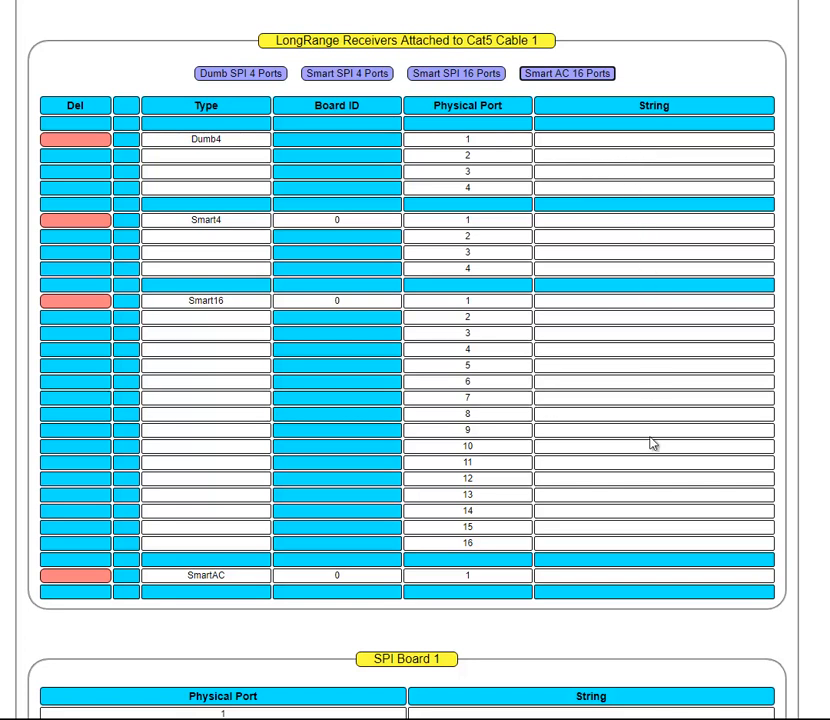
{"action": "mouse_move", "coordinate": [645, 599]}
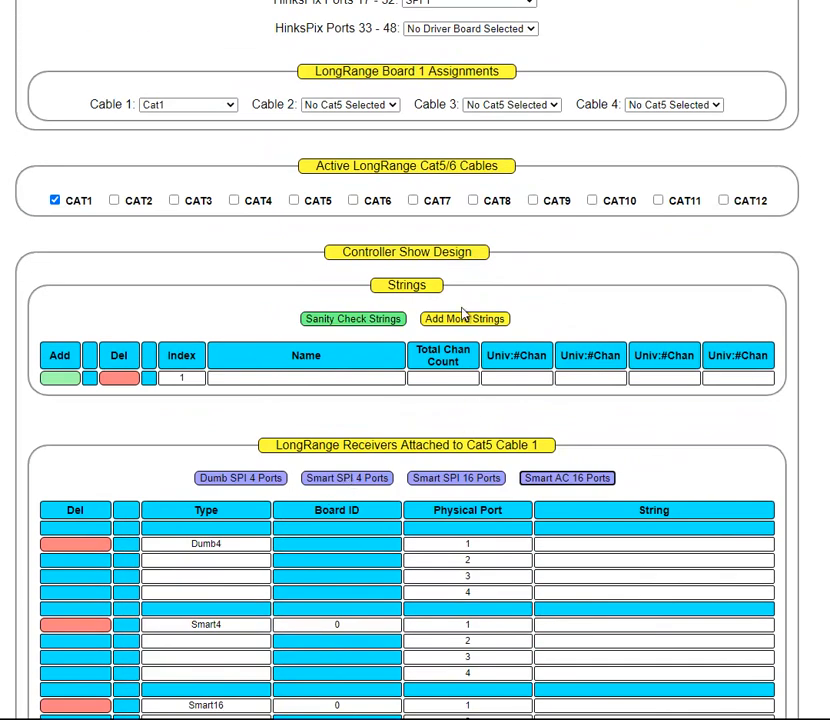
- Add more string rows and define 'snow flake' with Univ:#Chan 10:300
{"action": "left_click", "coordinate": [464, 318]}
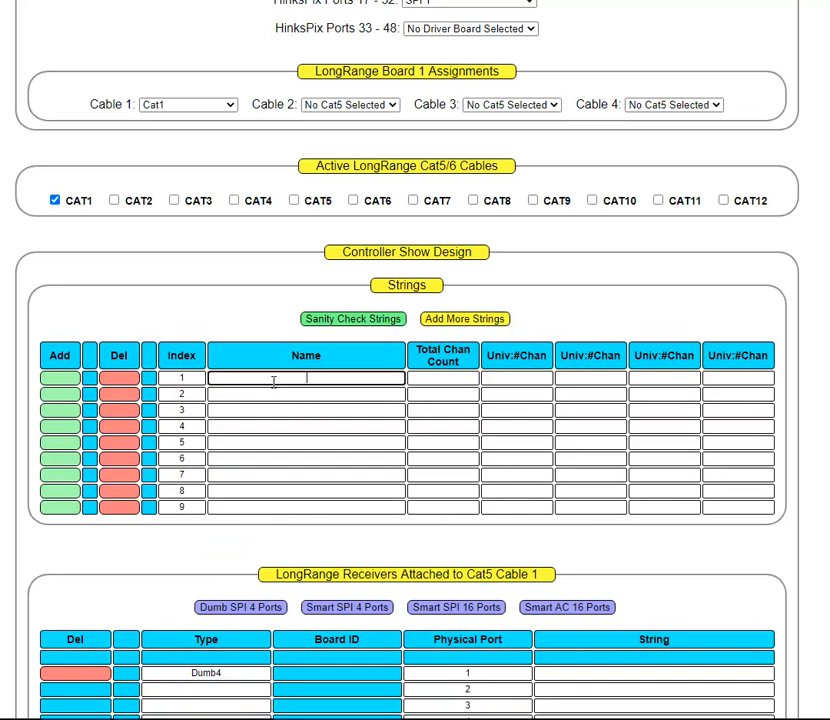
{"action": "mouse_move", "coordinate": [382, 535]}
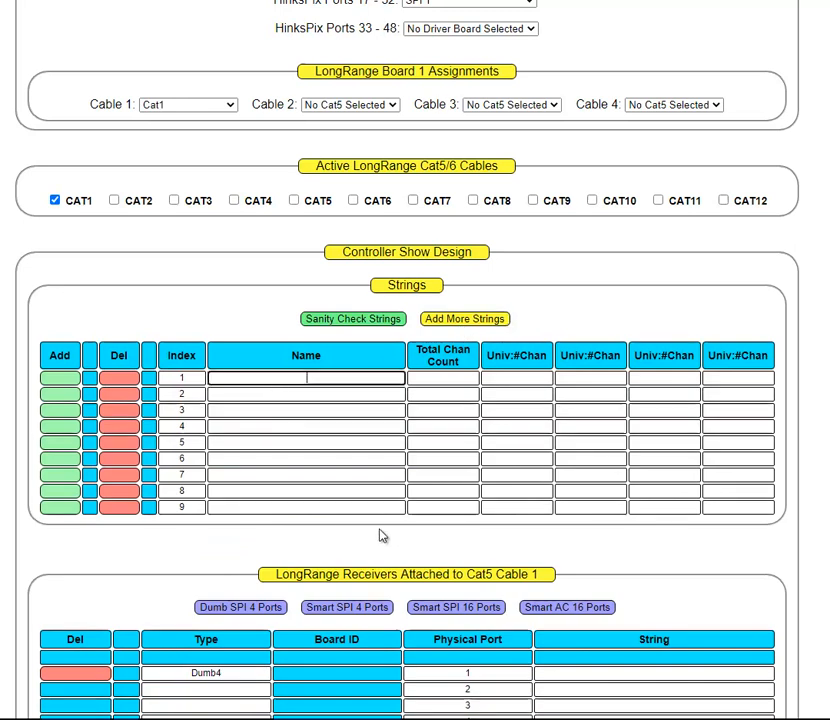
{"action": "type", "text": "s"}
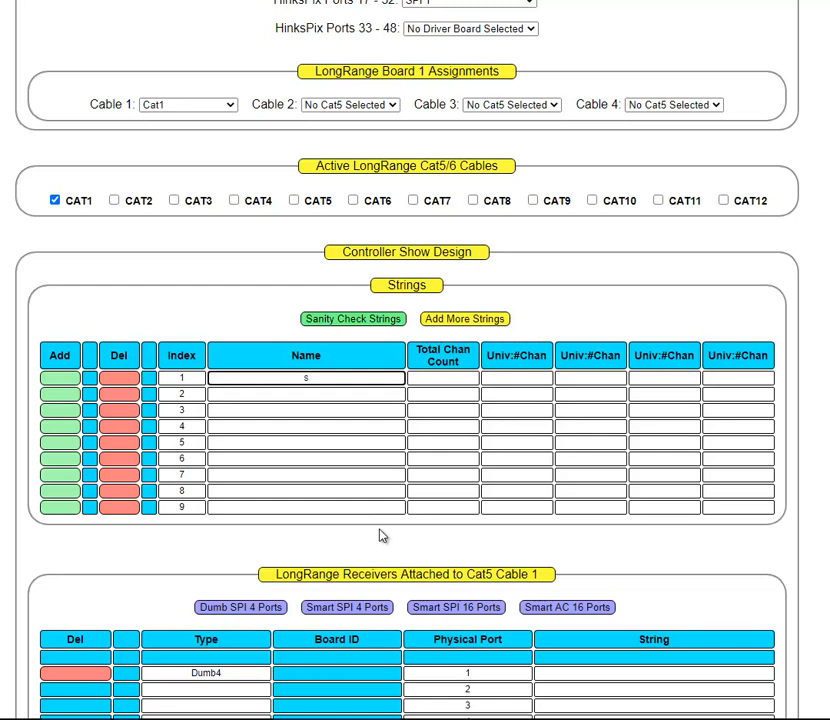
{"action": "type", "text": "snow flake"}
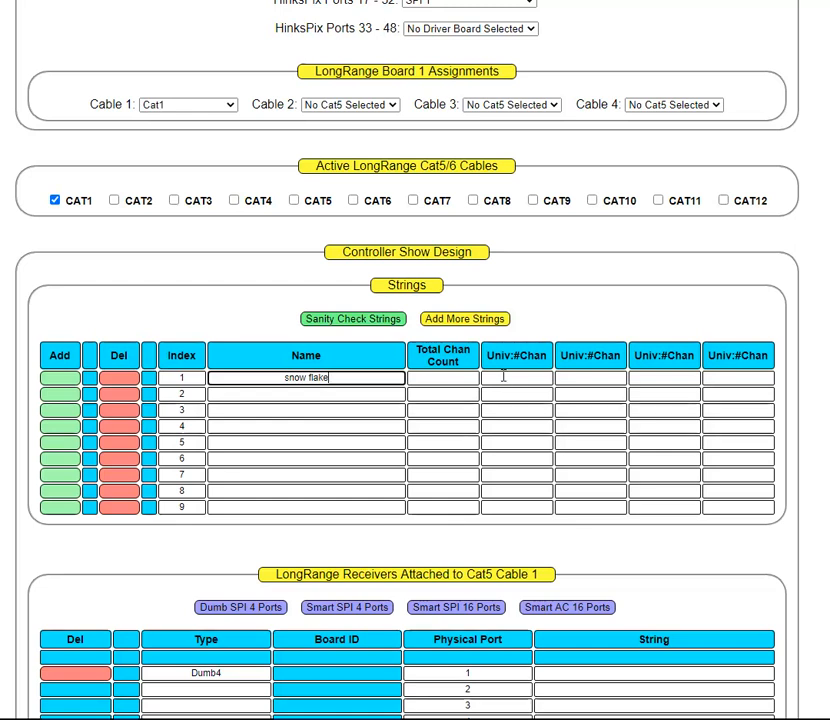
{"action": "type", "text": "1"}
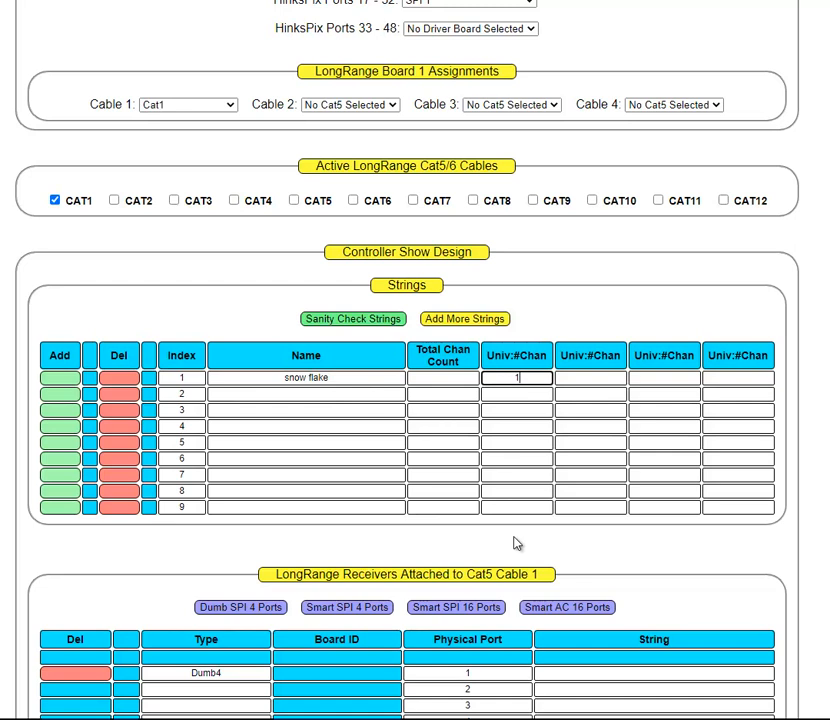
{"action": "type", "text": "0"}
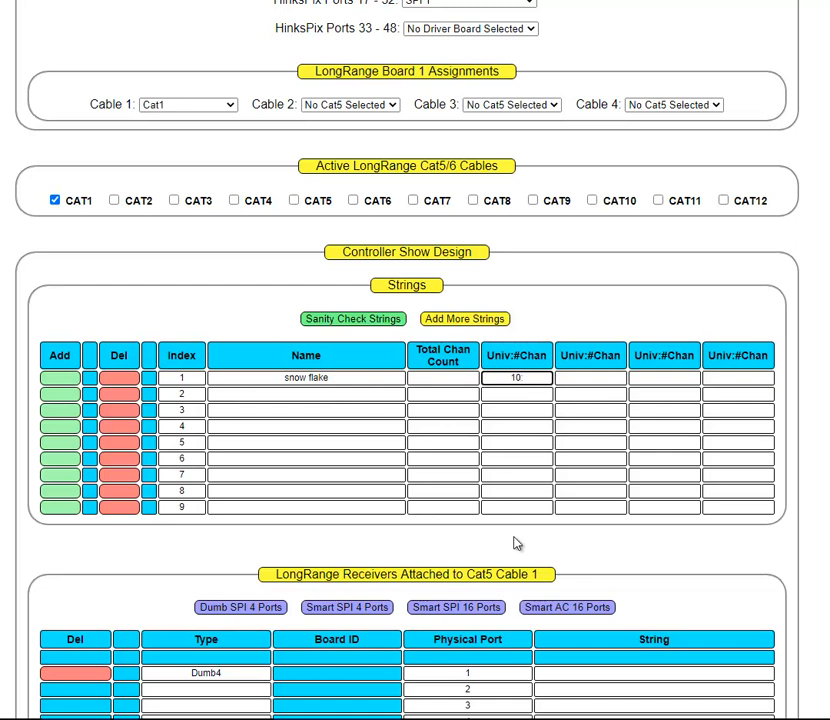
{"action": "type", "text": ":1"}
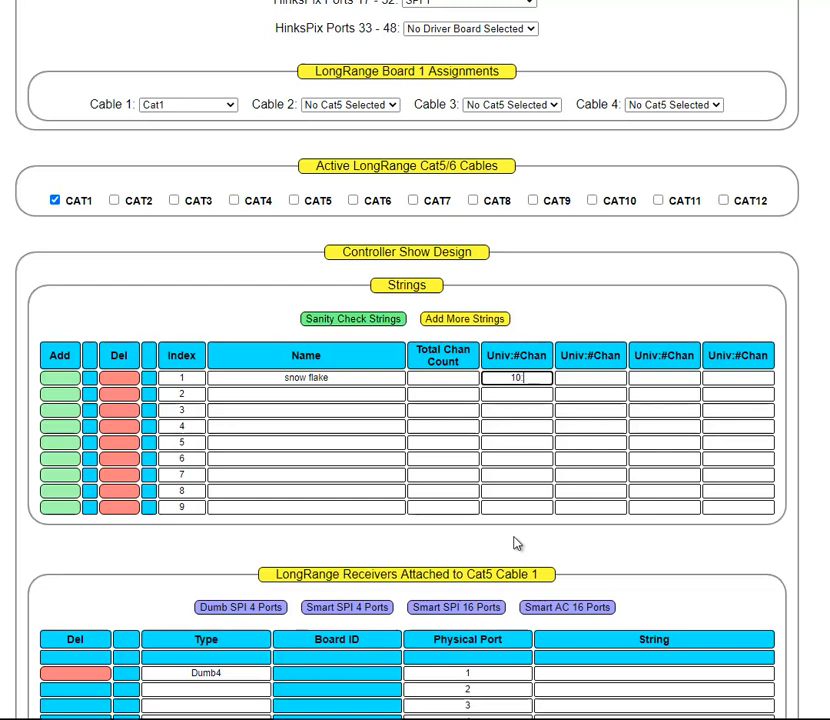
{"action": "type", "text": ":300"}
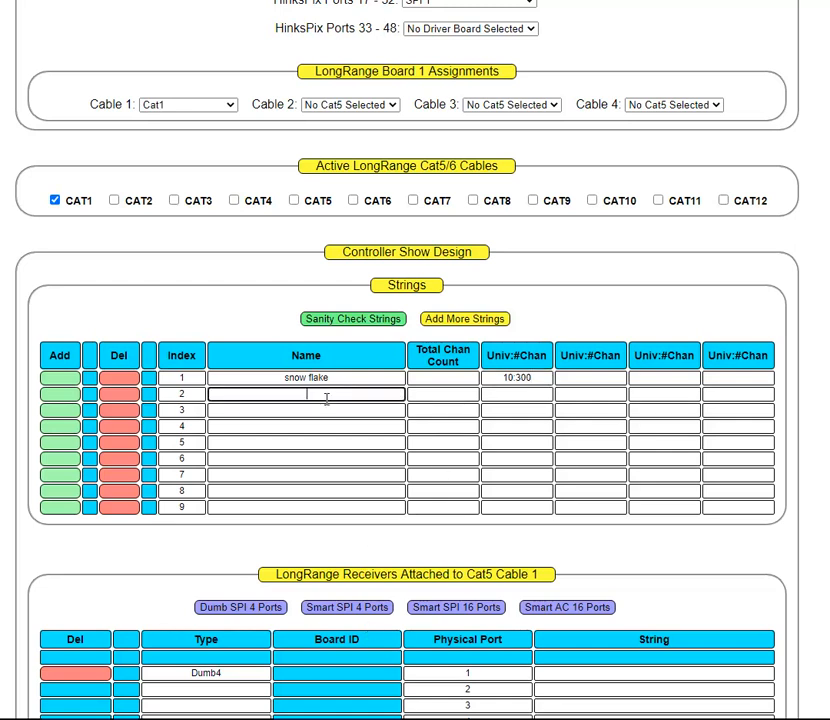
- Define the 'Min Tree' string with Univ:#Chan 3:150
{"action": "type", "text": "Min Tree"}
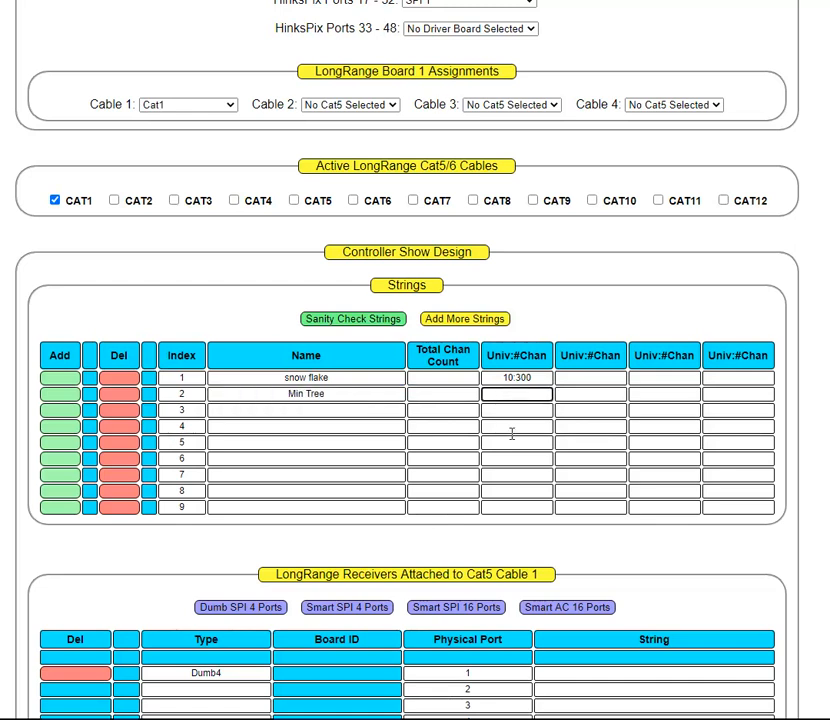
{"action": "type", "text": "3"}
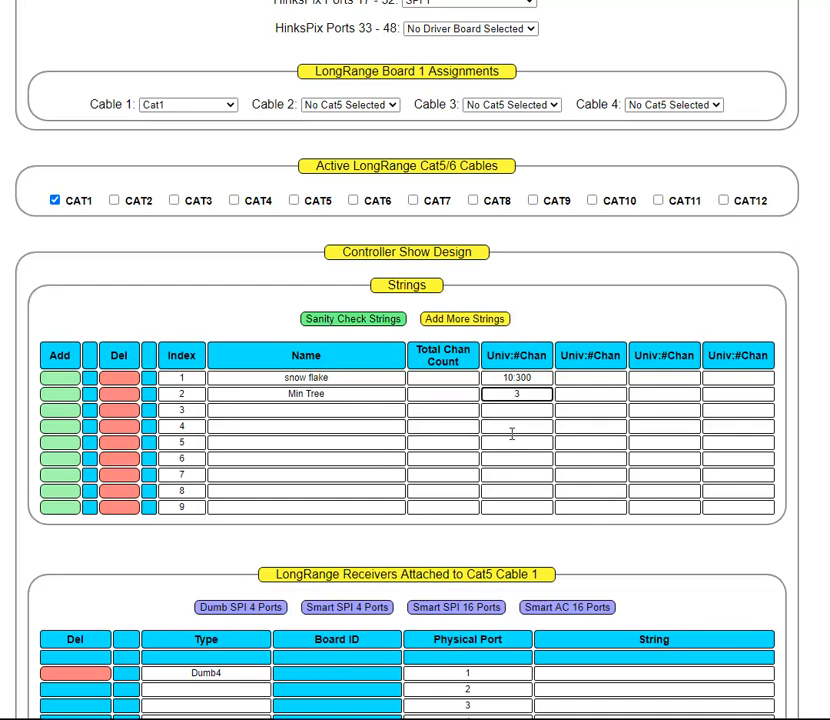
{"action": "type", "text": ":15"}
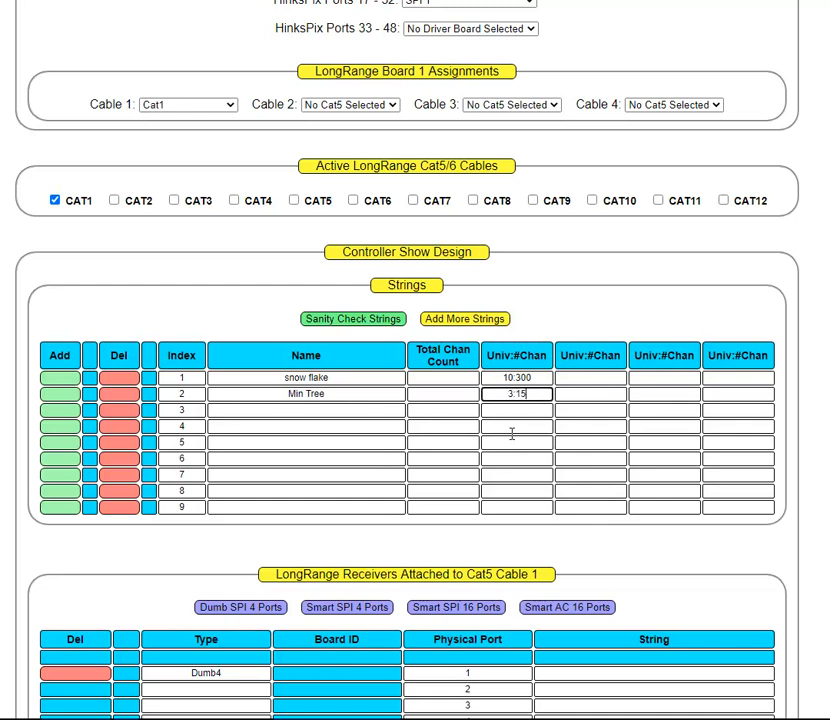
{"action": "type", "text": "0"}
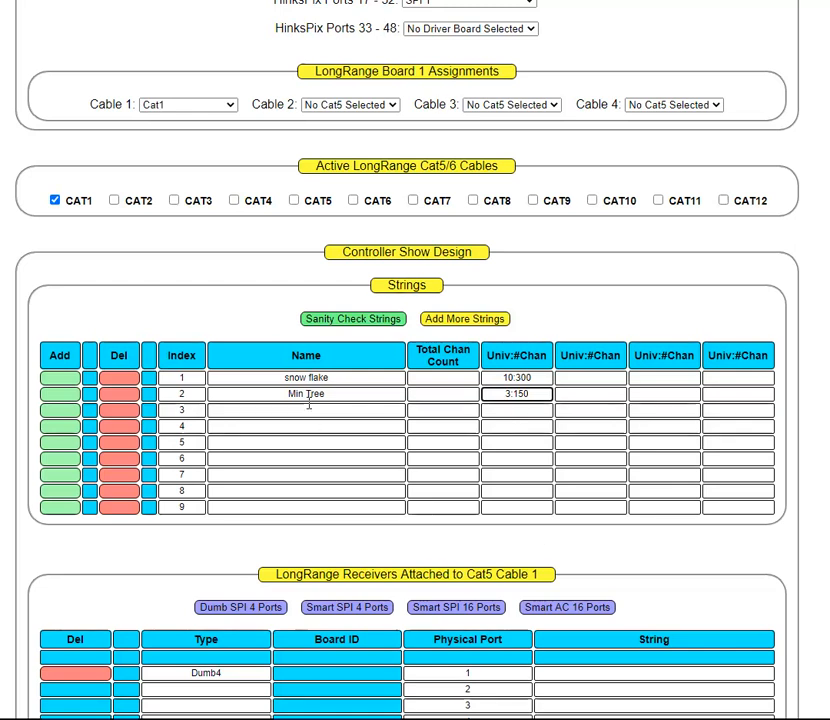
- Name the third string 'Matrix Row1' with universes 100:510, 101:510 and 102:510
{"action": "left_click", "coordinate": [306, 410]}
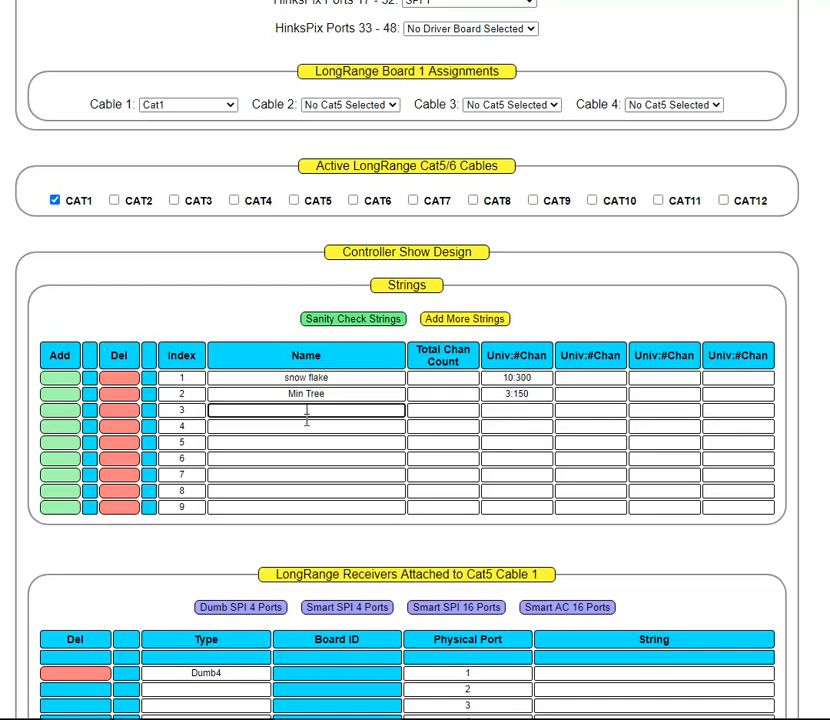
{"action": "type", "text": "Mat"}
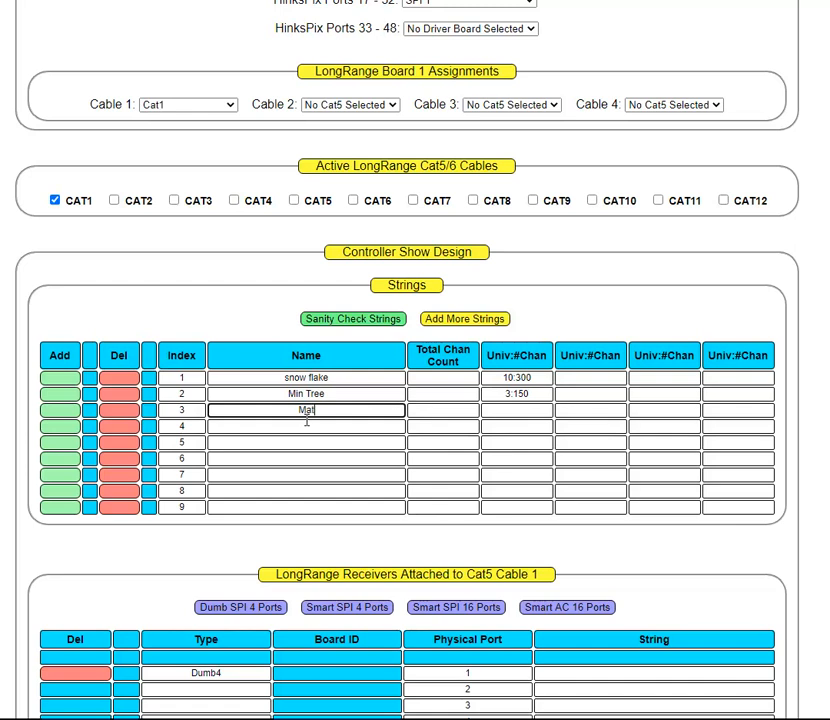
{"action": "type", "text": "Matrix Row"}
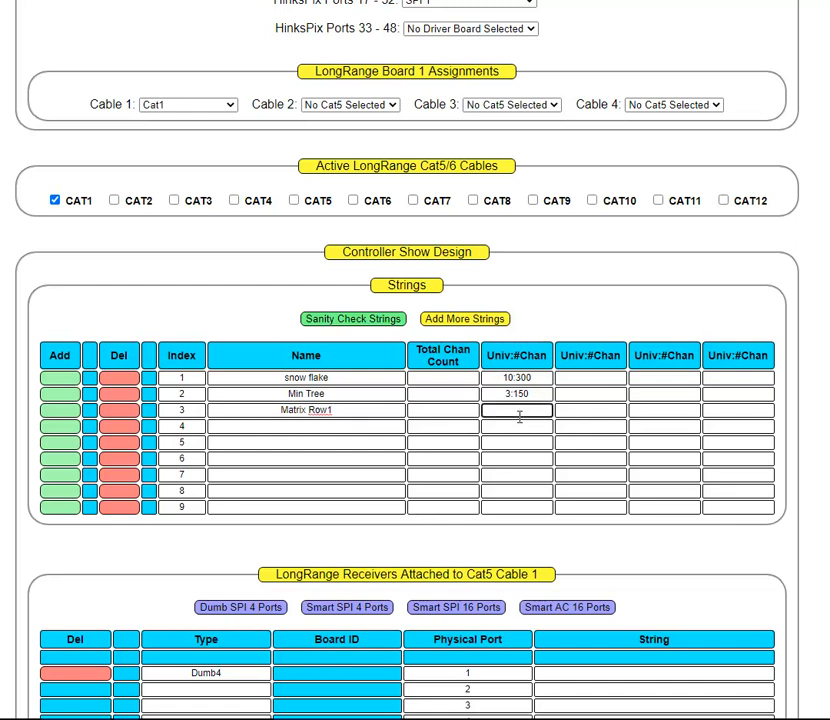
{"action": "type", "text": "100:5"}
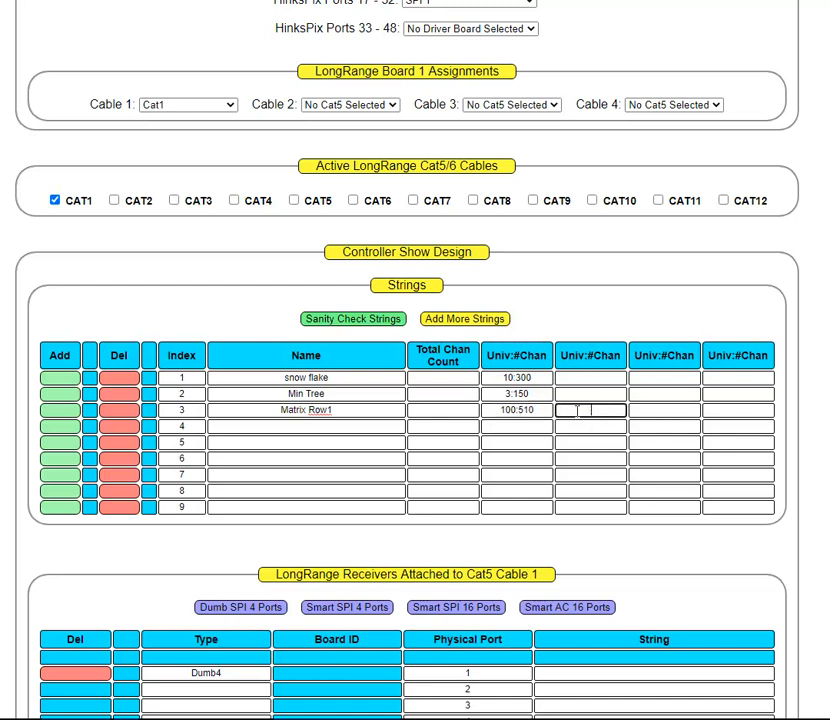
{"action": "type", "text": "101"}
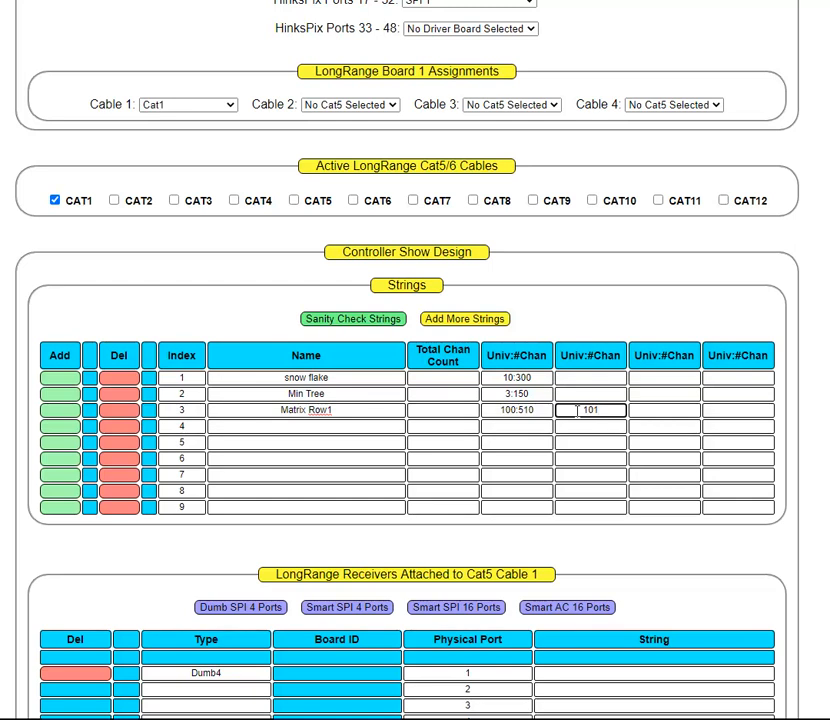
{"action": "type", "text": ":51"}
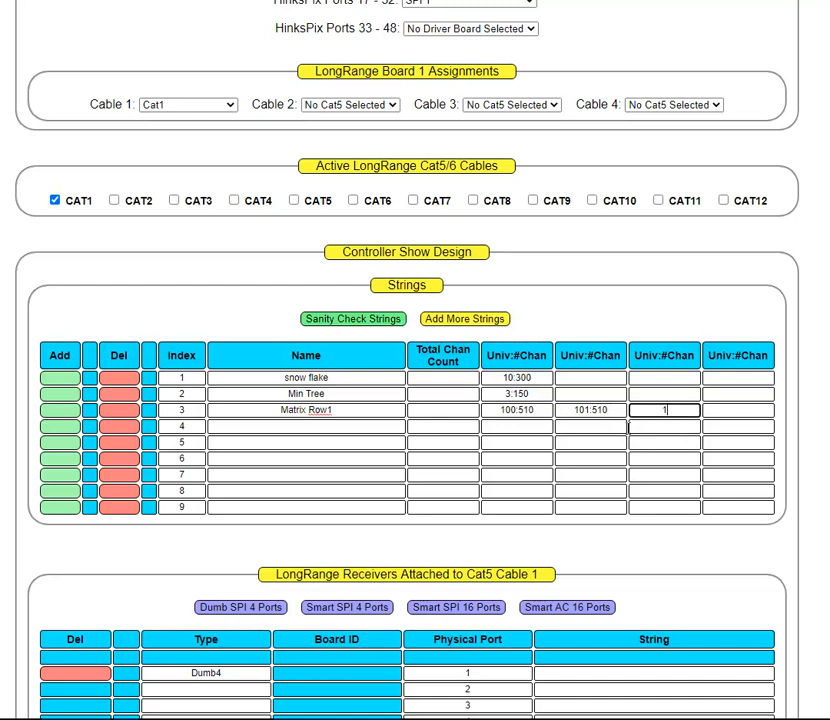
{"action": "type", "text": "02:510"}
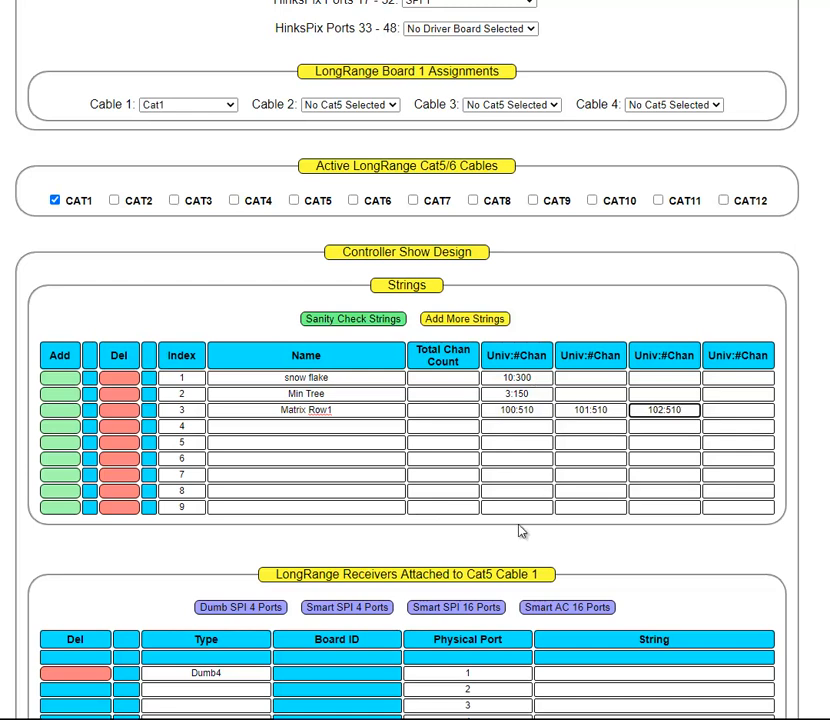
{"action": "left_click", "coordinate": [516, 410]}
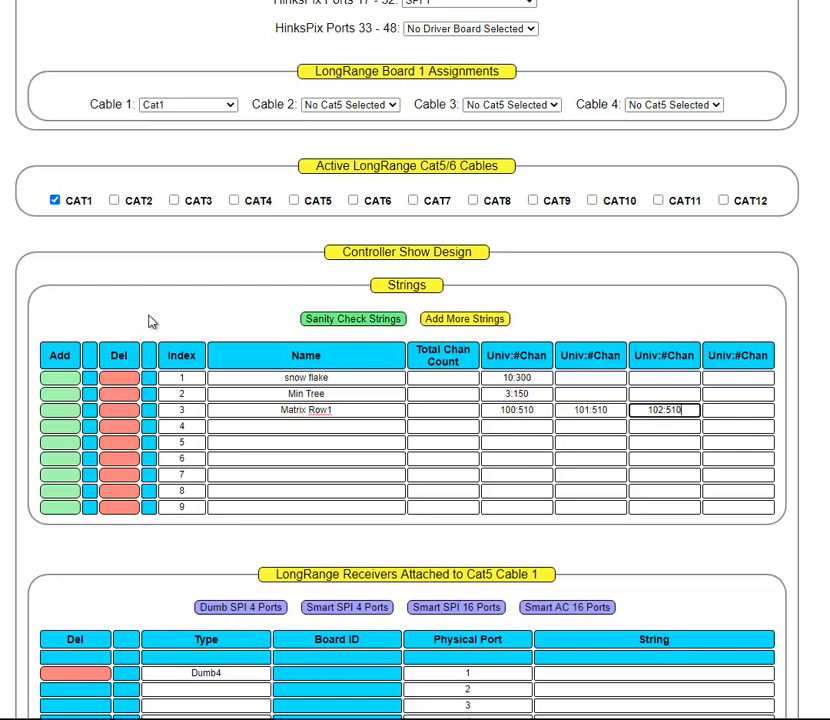
- Run the string sanity check and confirm totals of 300, 150 and 1530 channels
{"action": "left_click", "coordinate": [352, 318]}
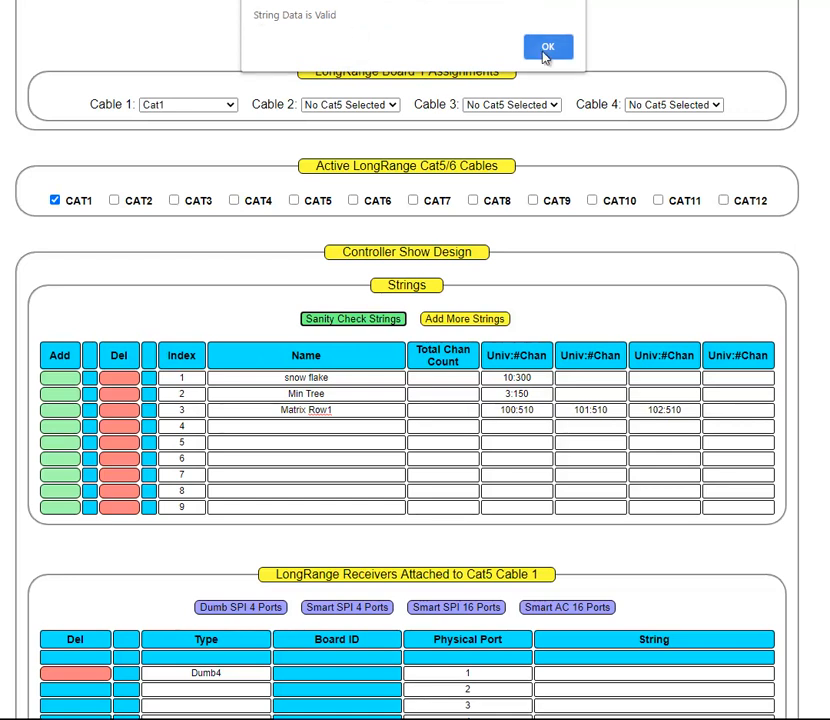
{"action": "left_click", "coordinate": [548, 47]}
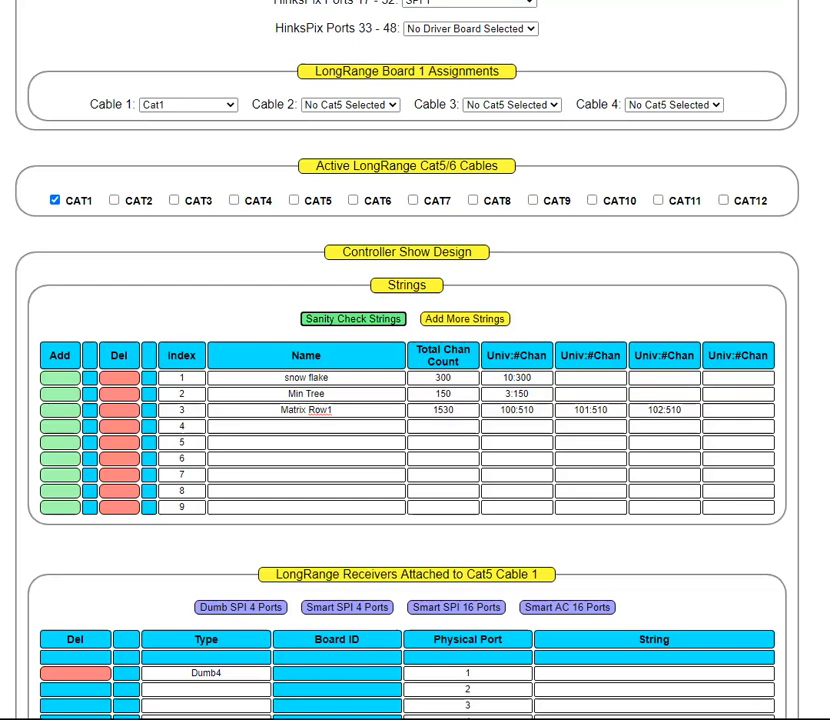
{"action": "scroll", "scroll_direction": "down", "scroll_amount": 3}
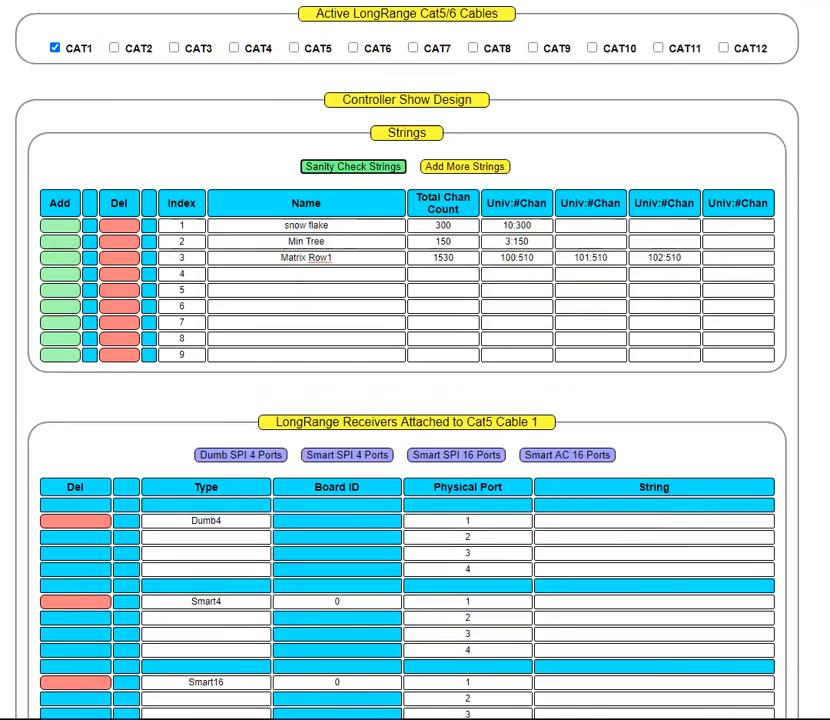
- Put Min Tree on Smart4 port 1 and snow flake on port 2
{"action": "scroll", "scroll_direction": "down", "scroll_amount": 3}
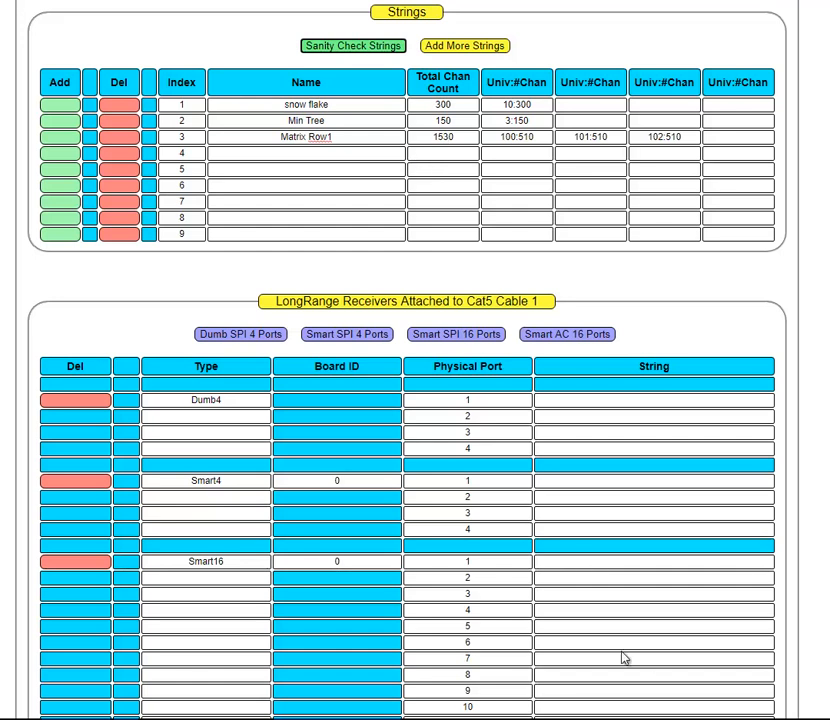
{"action": "mouse_move", "coordinate": [620, 490]}
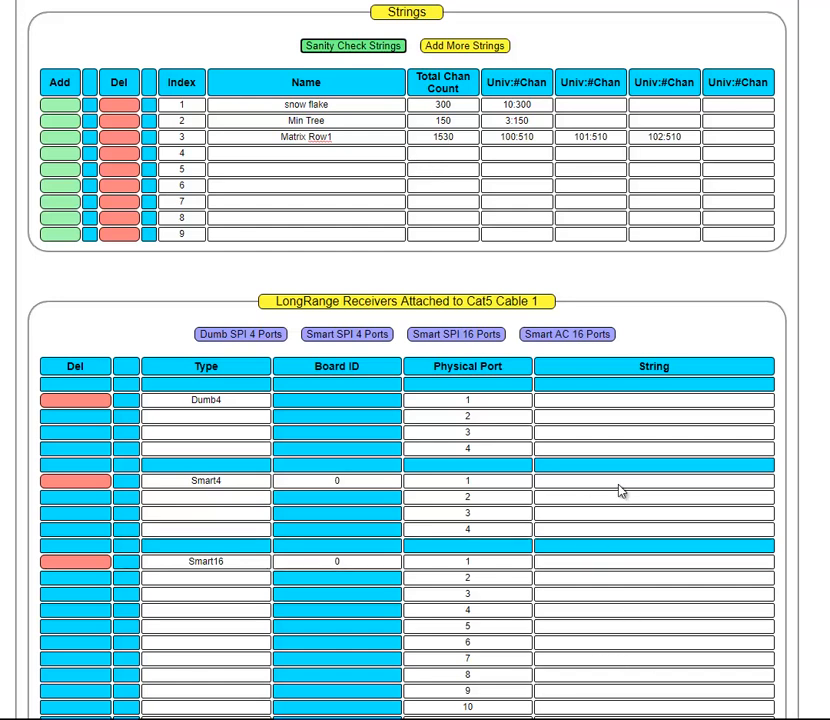
{"action": "left_click", "coordinate": [654, 481]}
{"action": "type", "text": "Min Tree"}
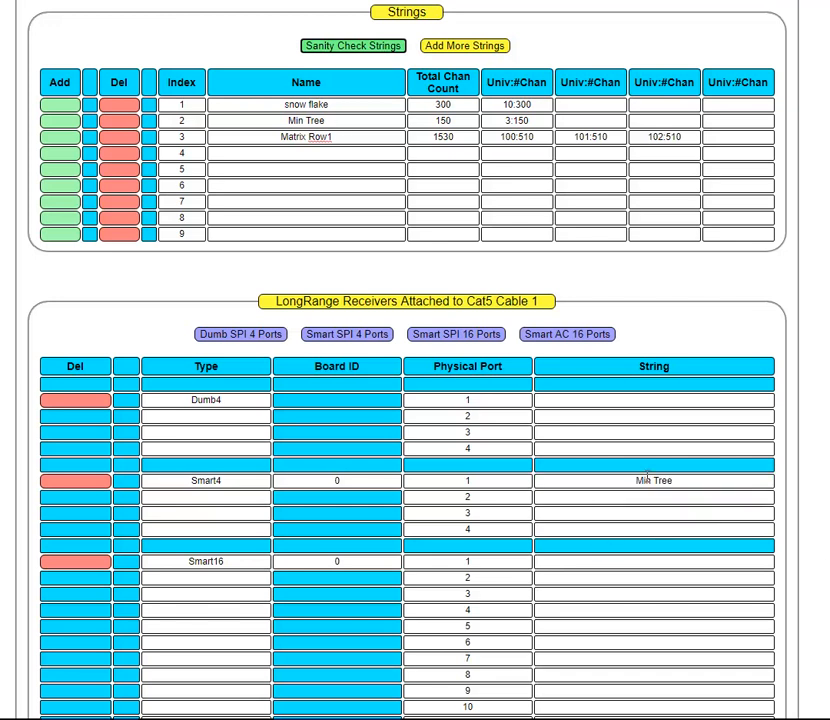
{"action": "mouse_move", "coordinate": [658, 610]}
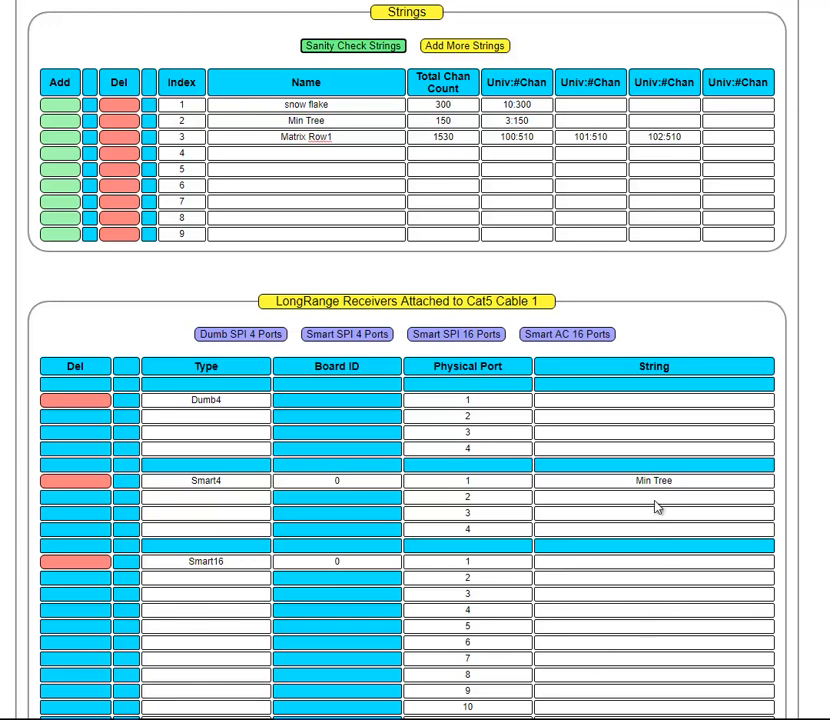
{"action": "left_click", "coordinate": [654, 498]}
{"action": "type", "text": "snow flake"}
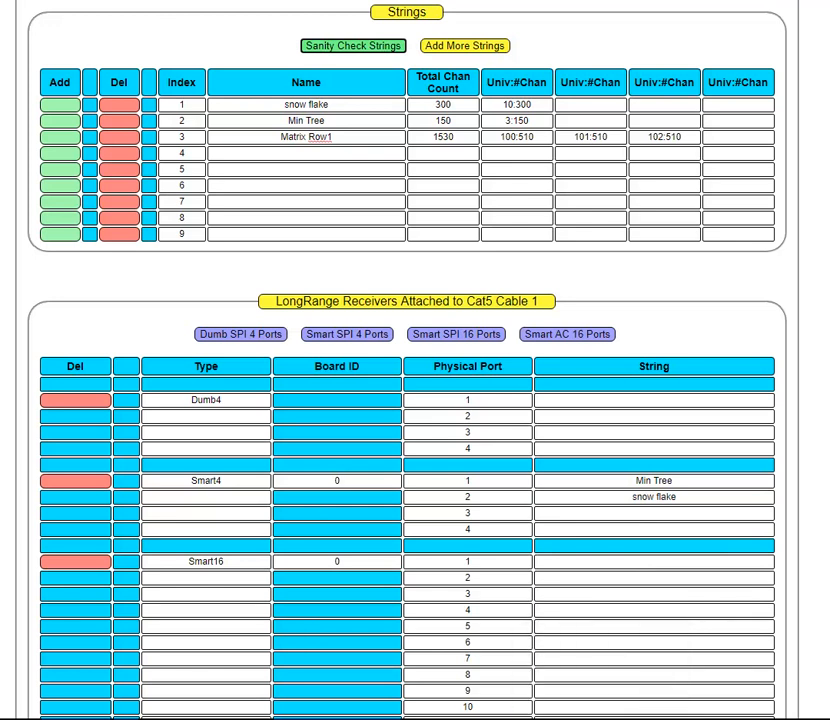
{"action": "scroll", "scroll_direction": "down", "scroll_amount": 3}
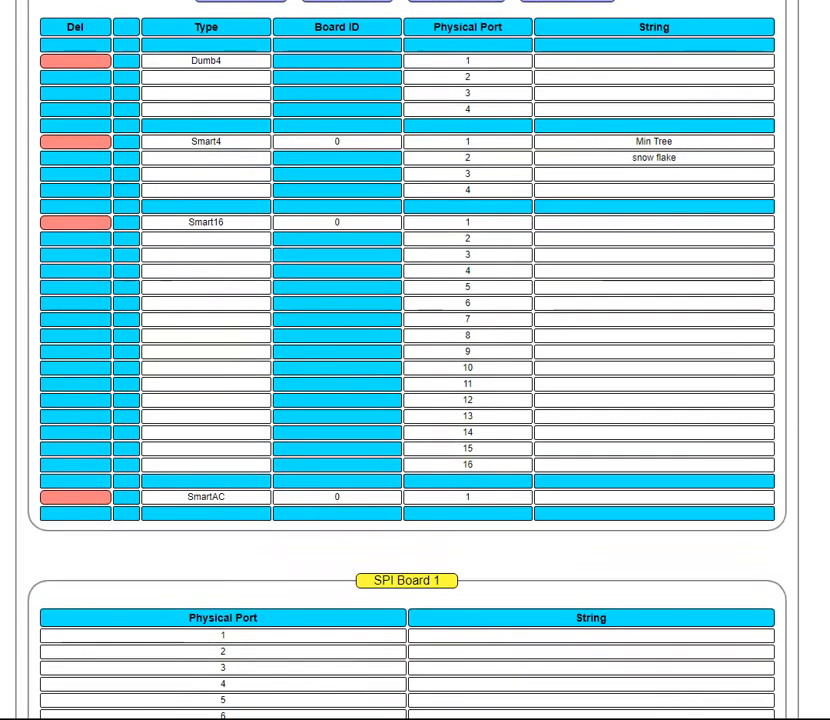
{"action": "scroll", "scroll_direction": "down", "scroll_amount": 3}
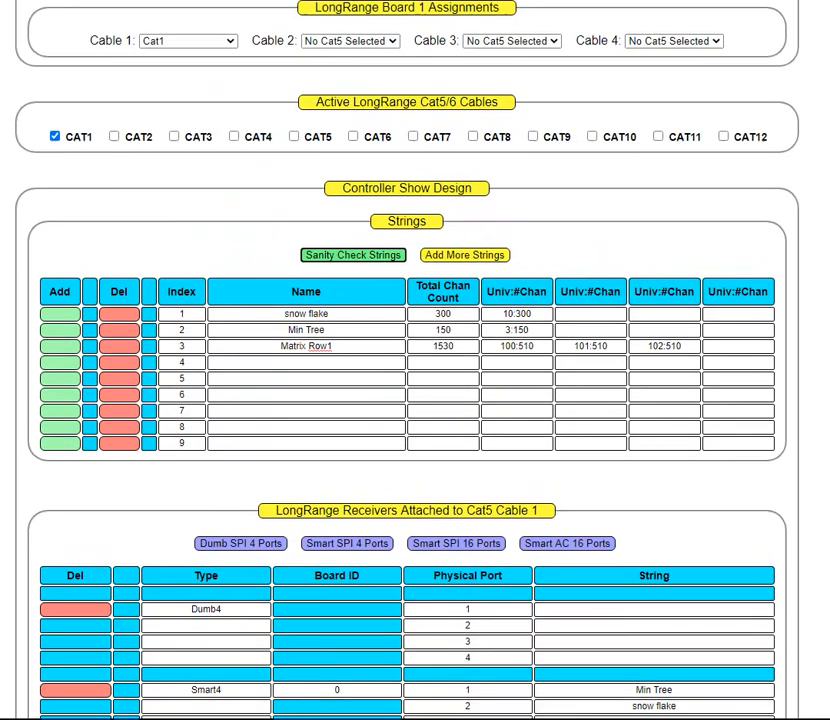
{"action": "scroll", "scroll_direction": "down", "scroll_amount": 3}
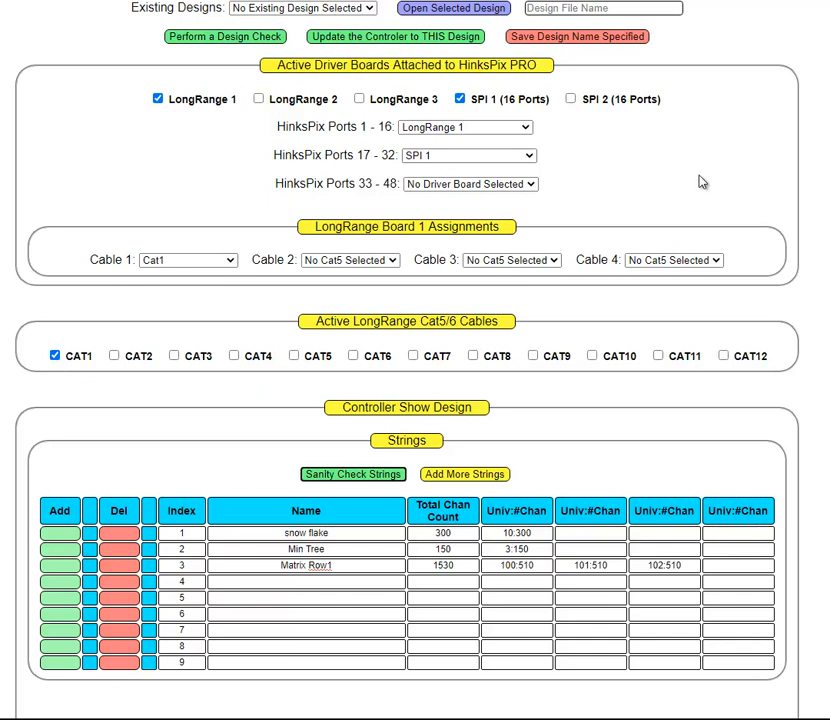
{"action": "scroll", "scroll_direction": "down", "scroll_amount": 3}
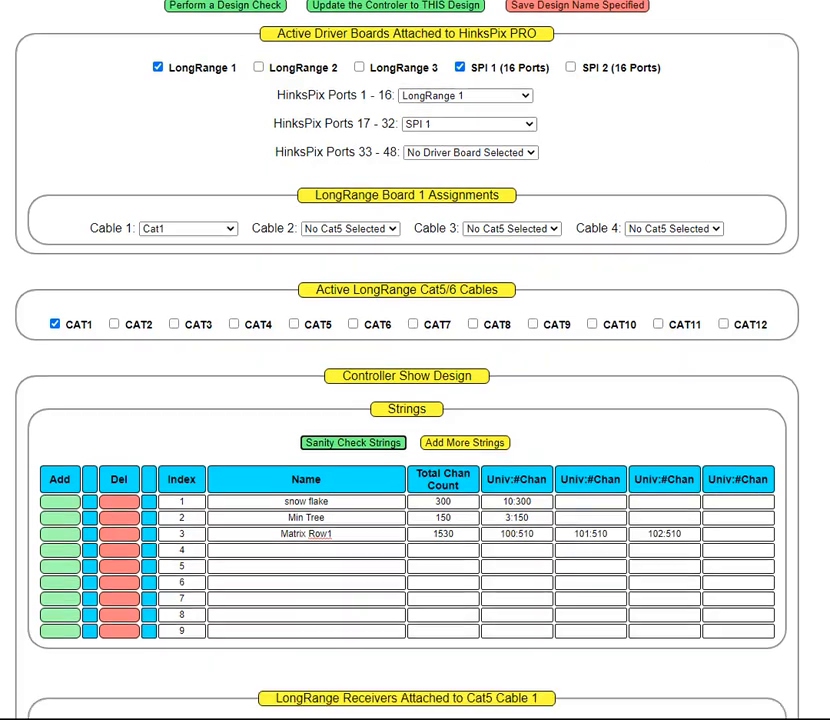
{"action": "scroll", "scroll_direction": "down", "scroll_amount": 3}
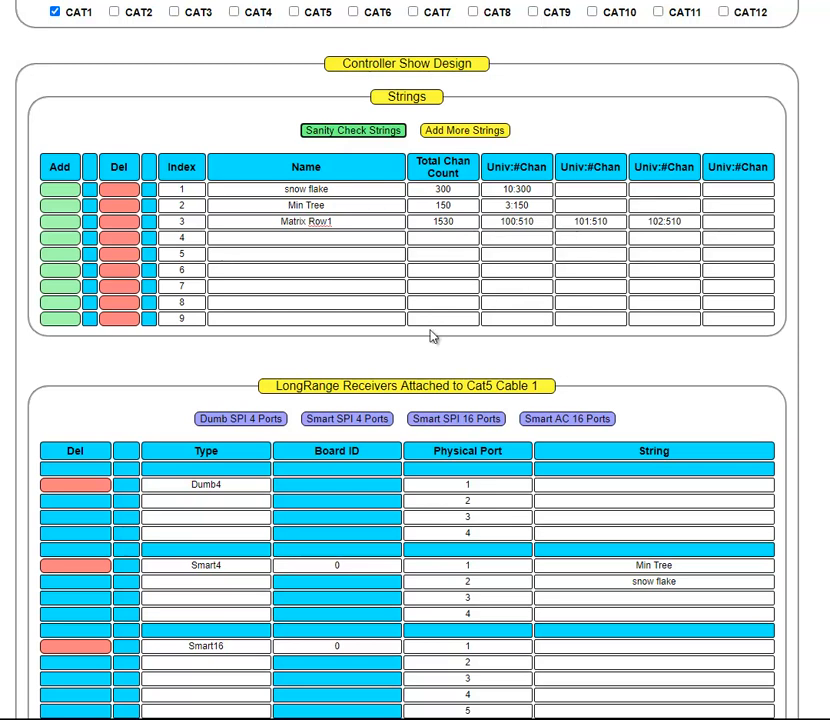
{"action": "mouse_move", "coordinate": [614, 285]}
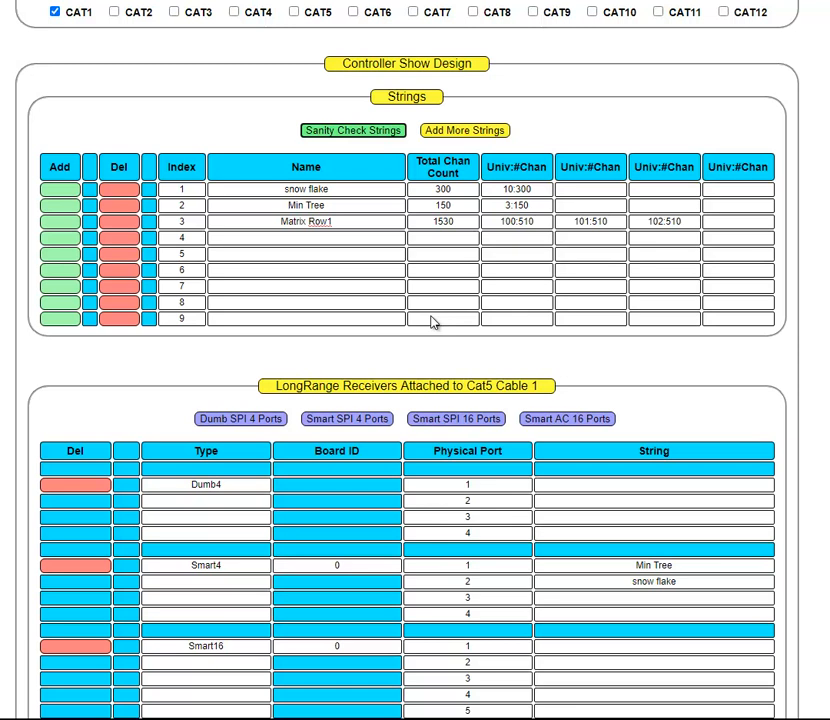
{"action": "mouse_move", "coordinate": [437, 315]}
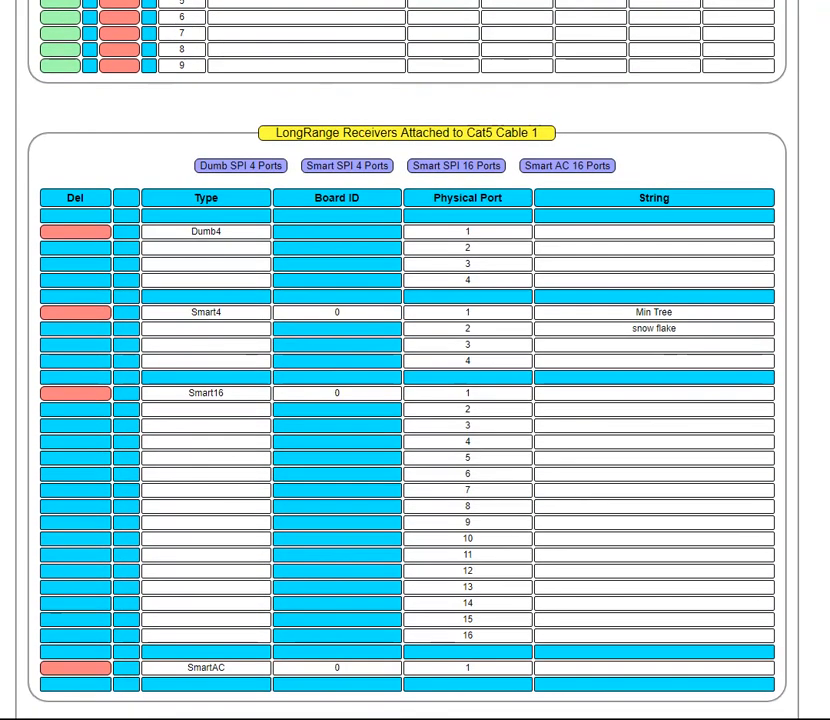
{"action": "scroll", "scroll_direction": "down", "scroll_amount": 3}
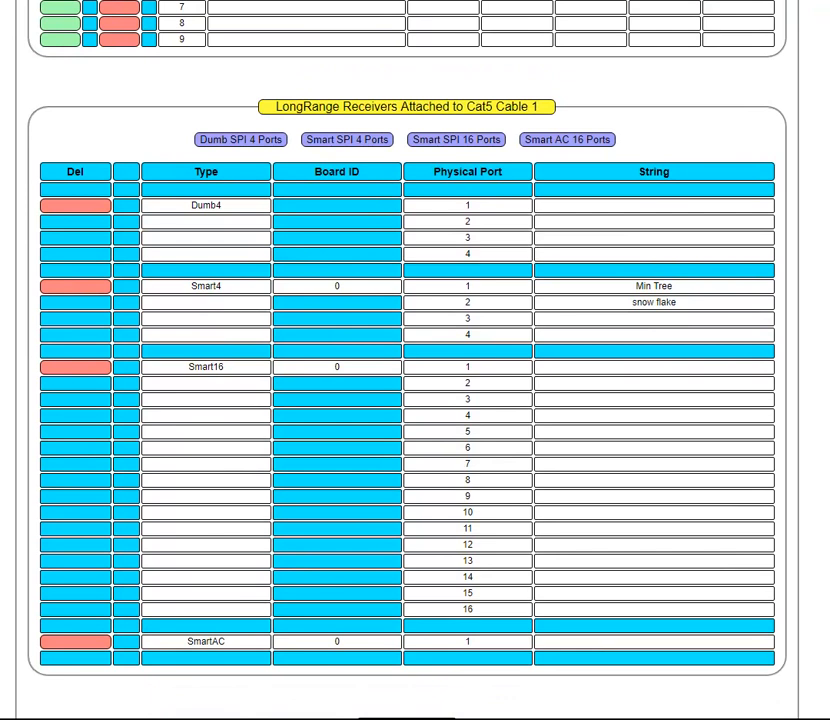
{"action": "scroll", "scroll_direction": "down", "scroll_amount": 3}
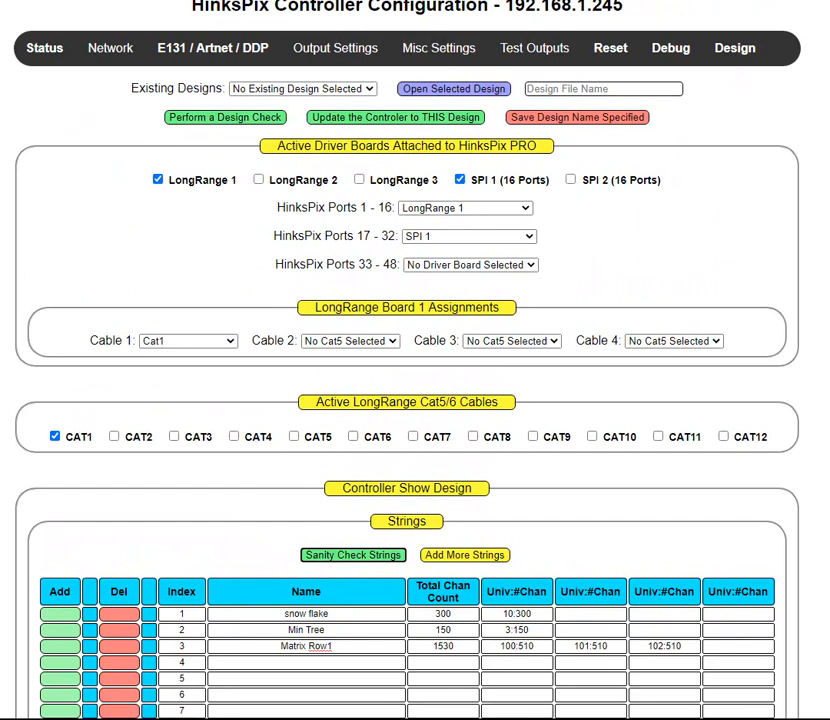
{"action": "scroll", "scroll_direction": "down", "scroll_amount": 3}
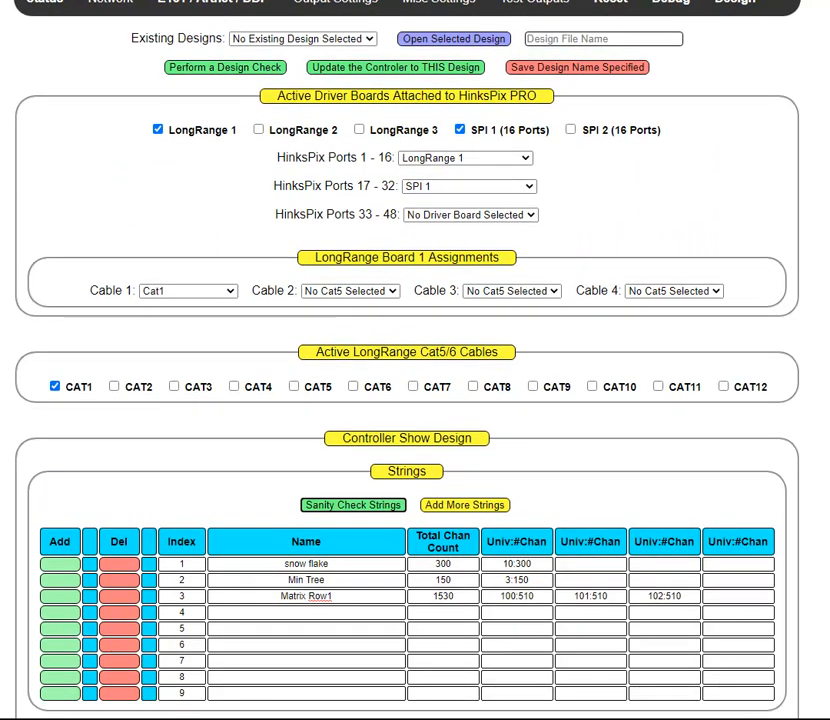
{"action": "scroll", "scroll_direction": "down", "scroll_amount": 3}
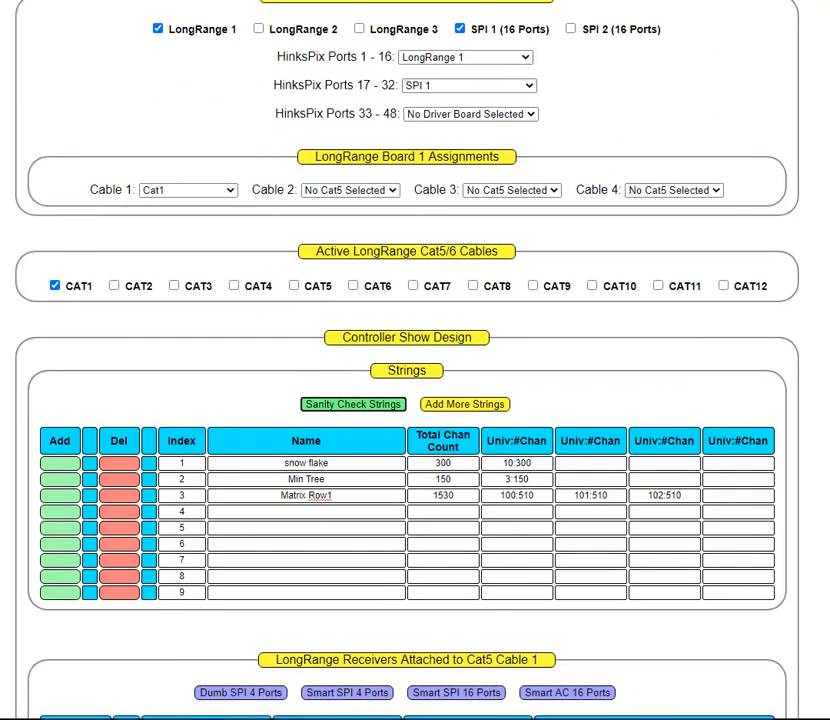